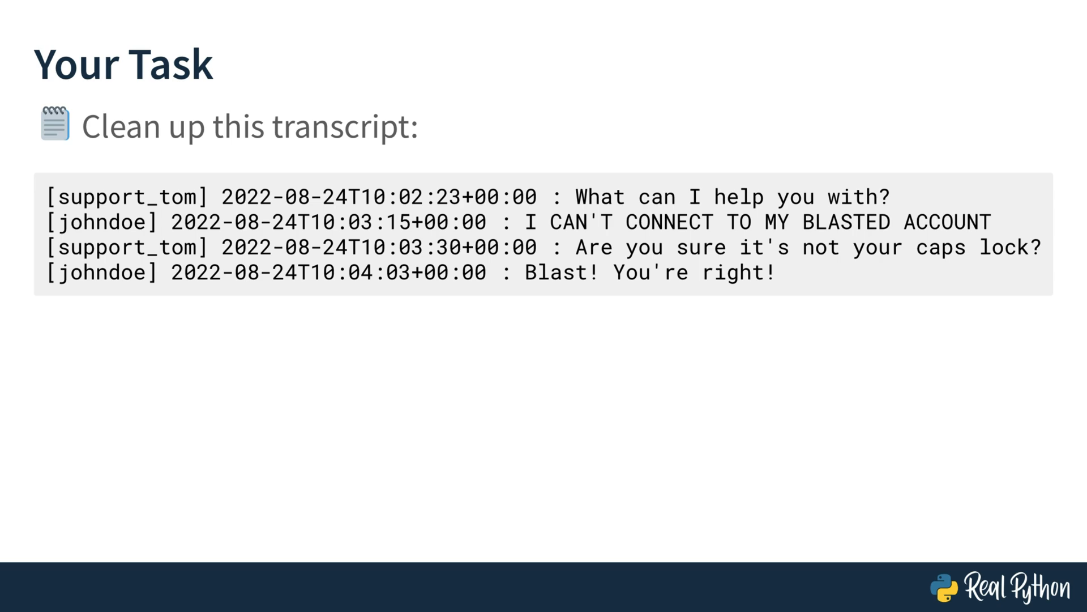
# Advance to the 'Your Task' slide showing the support chat transcript to clean up.
pyautogui.press('right')
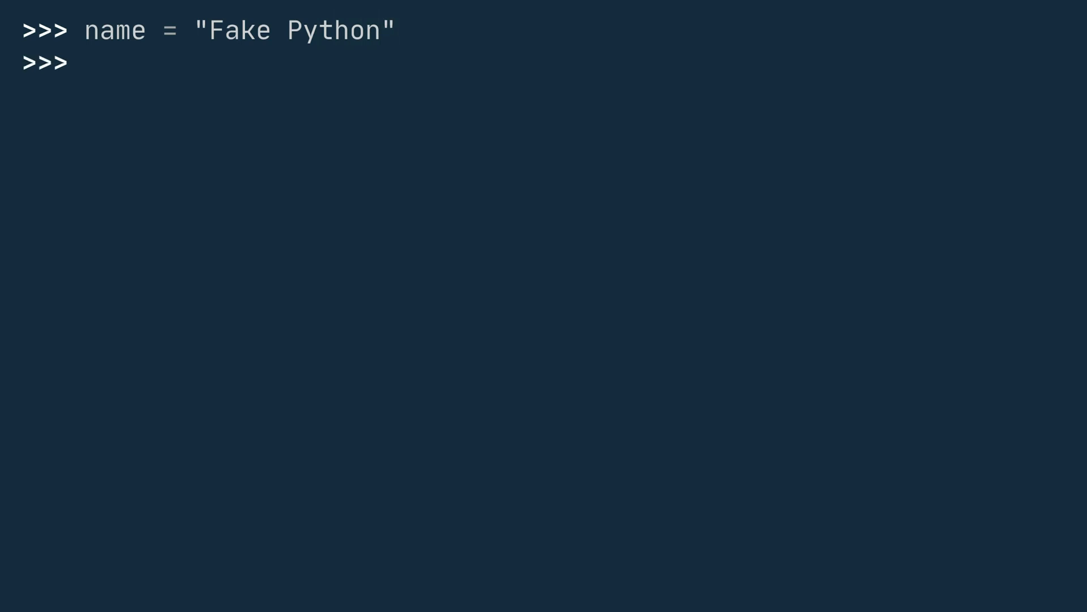
# Evaluate name.replace("Fake", "Real") to get 'Real Python' back.
pyautogui.write('name.replac')
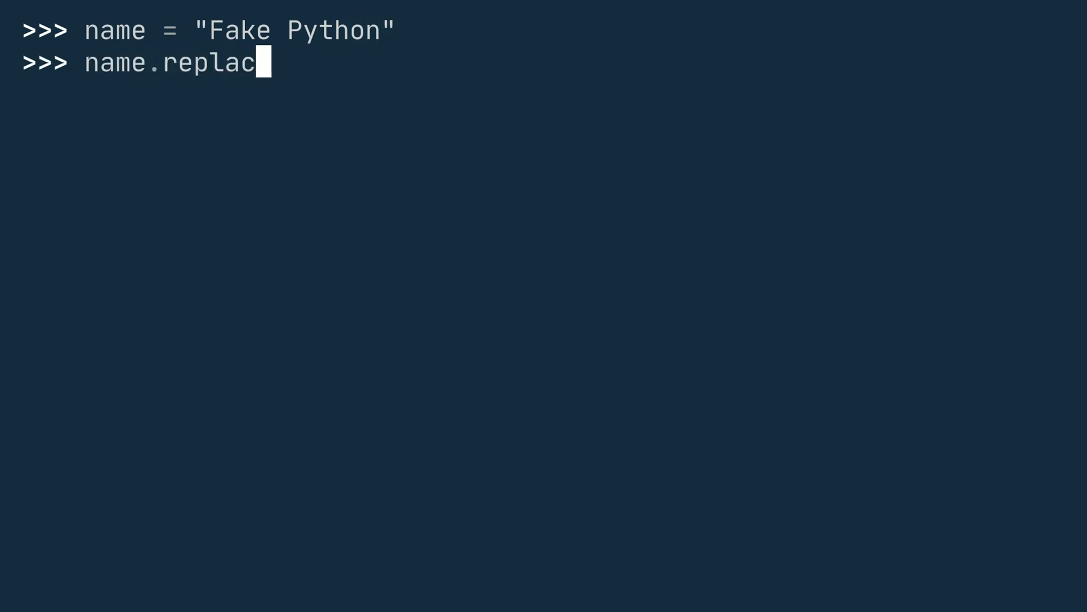
pyautogui.write('("F')
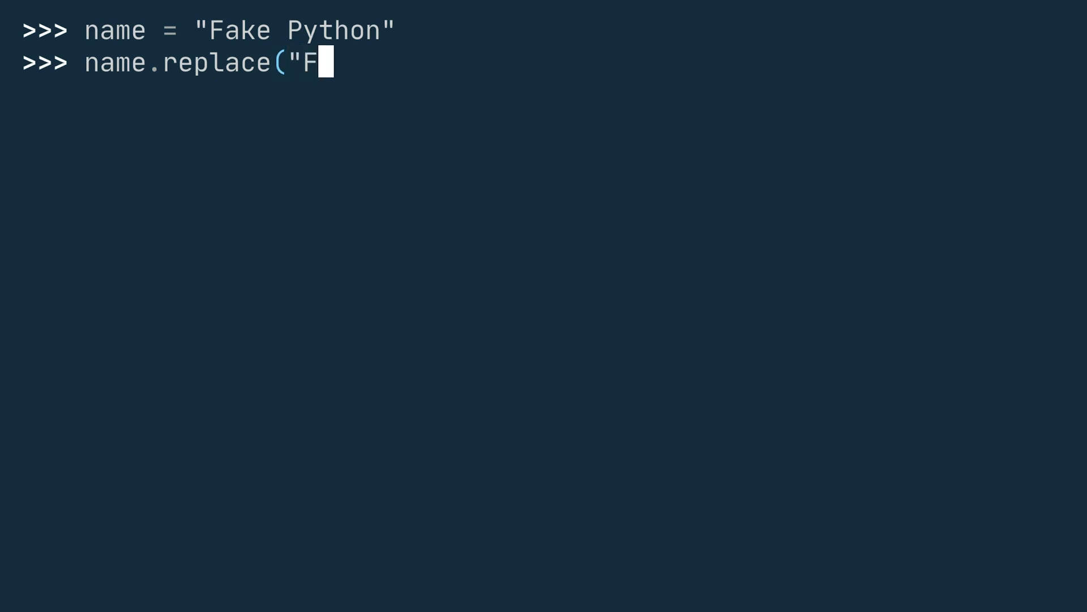
pyautogui.write('ake", "Real"')
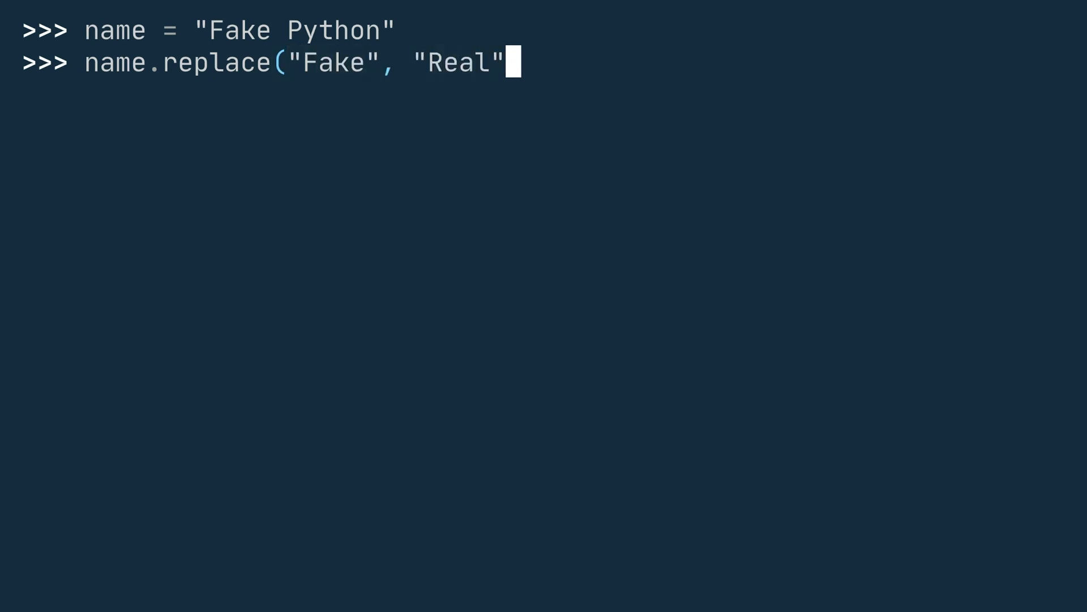
pyautogui.press('Return')
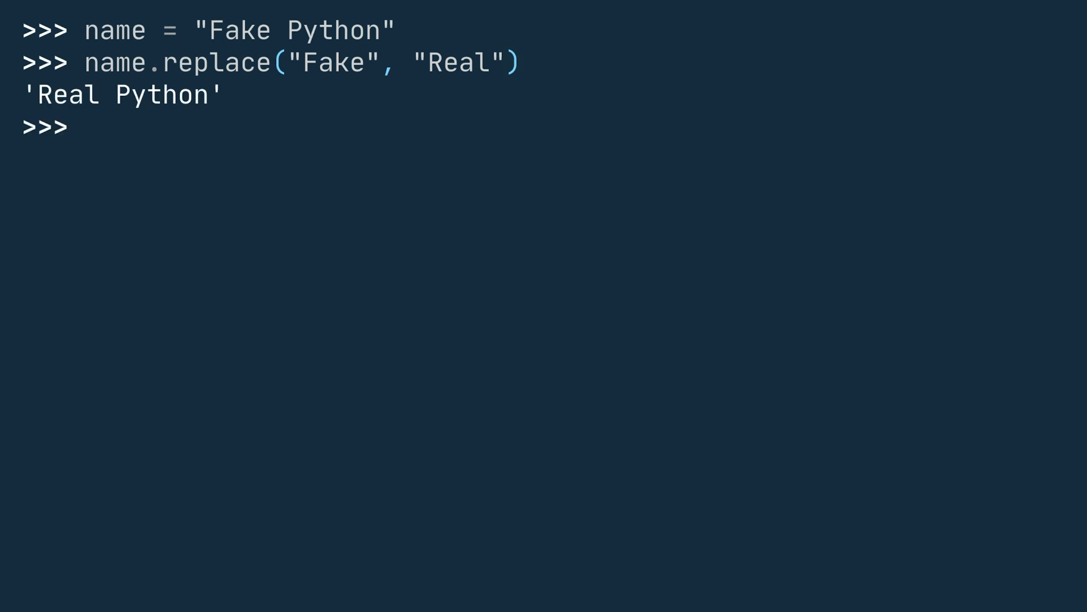
pyautogui.write('n')
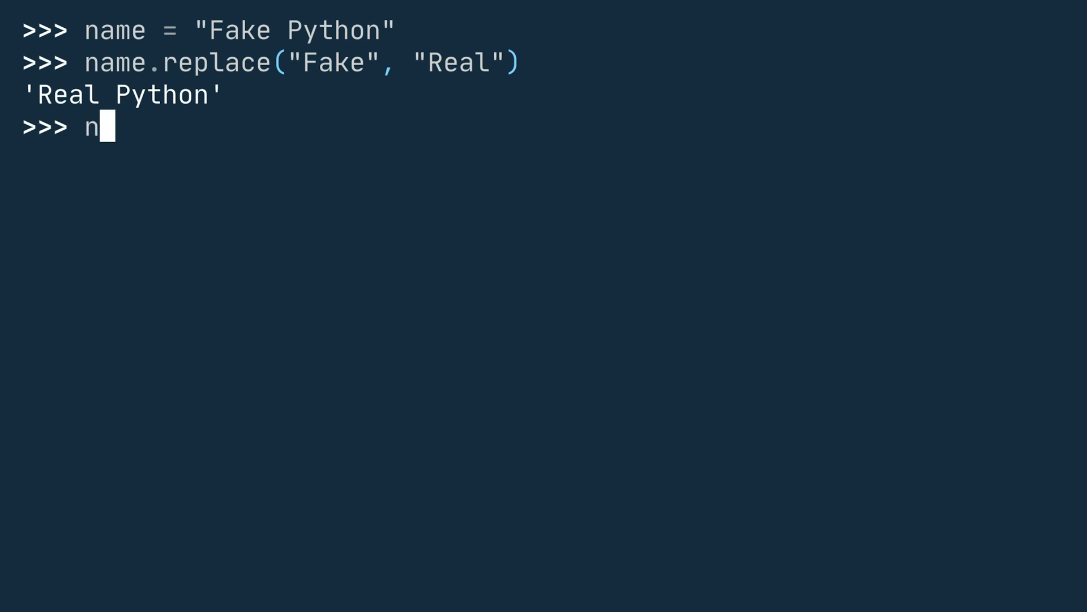
# Show name is still 'Fake Python', then run name = name.replace("Fake", "Real").
pyautogui.press('Return')
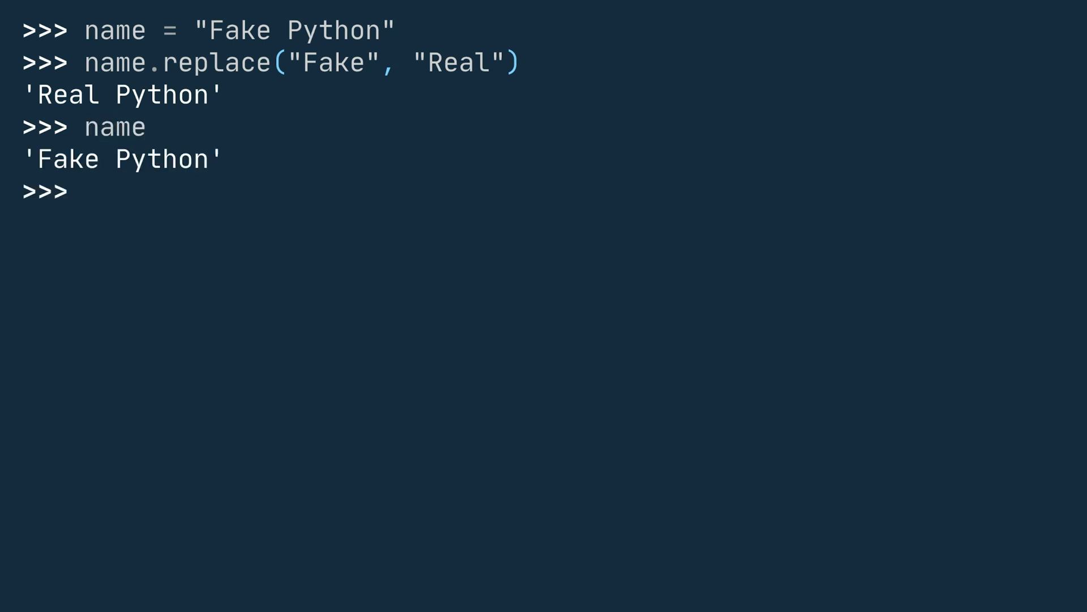
pyautogui.write('nam')
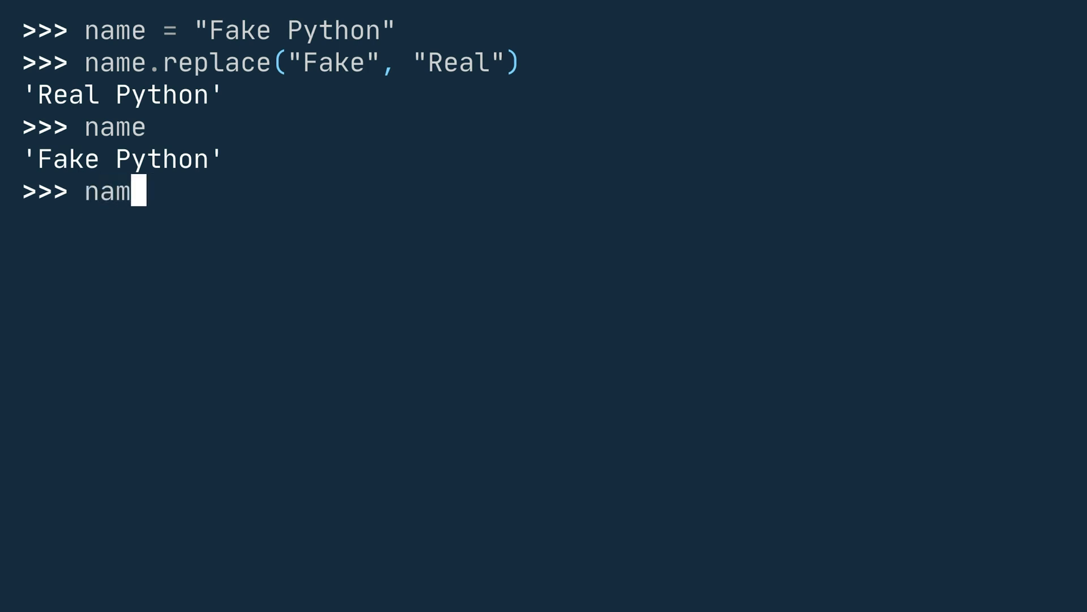
pyautogui.write('e = name.replac')
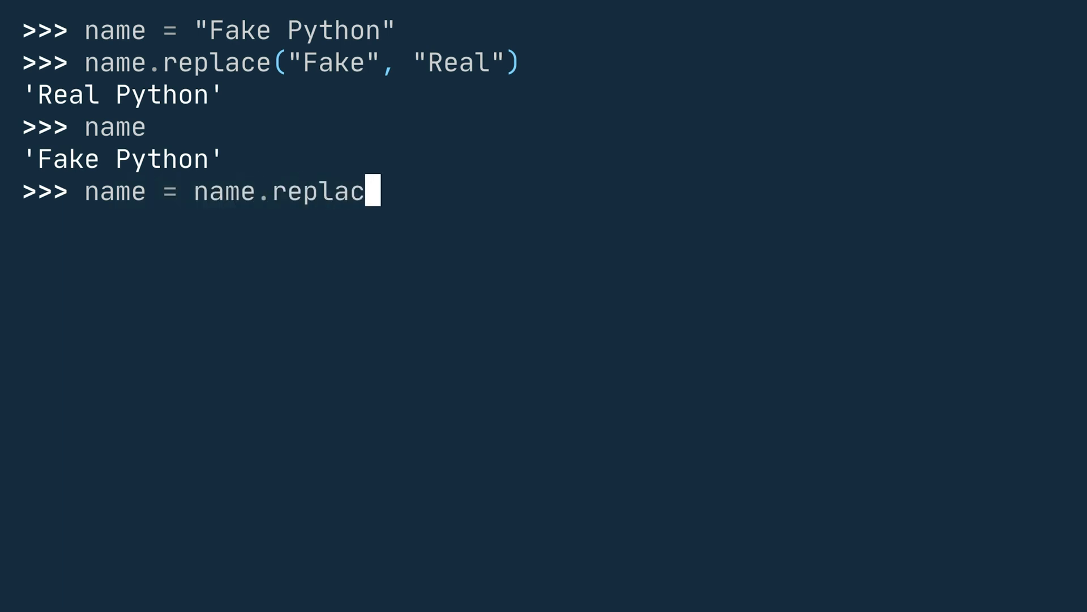
pyautogui.write('e("Fake", "Real')
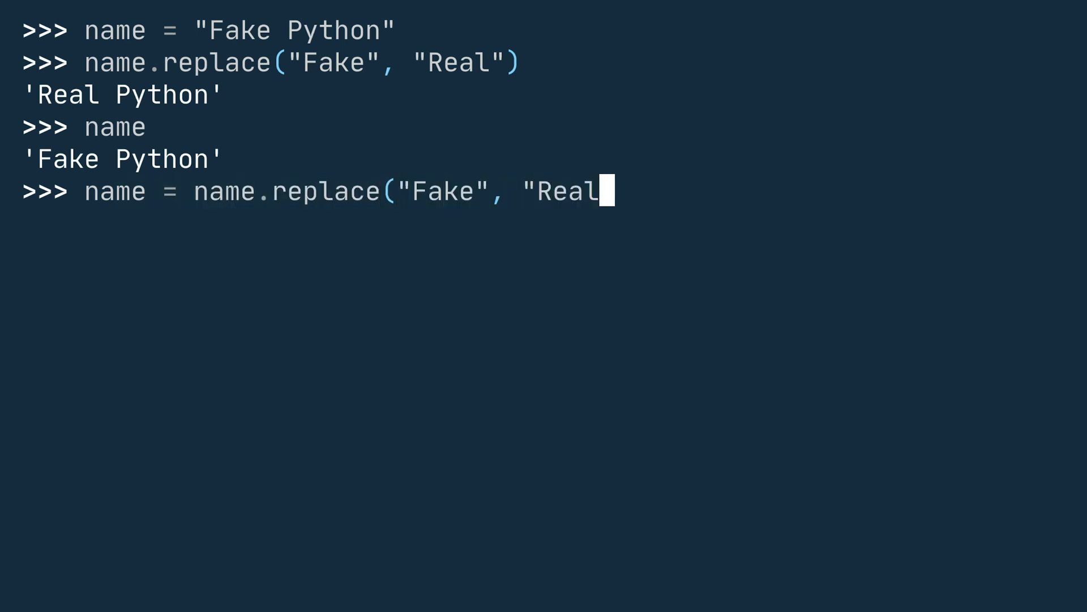
pyautogui.press('Return')
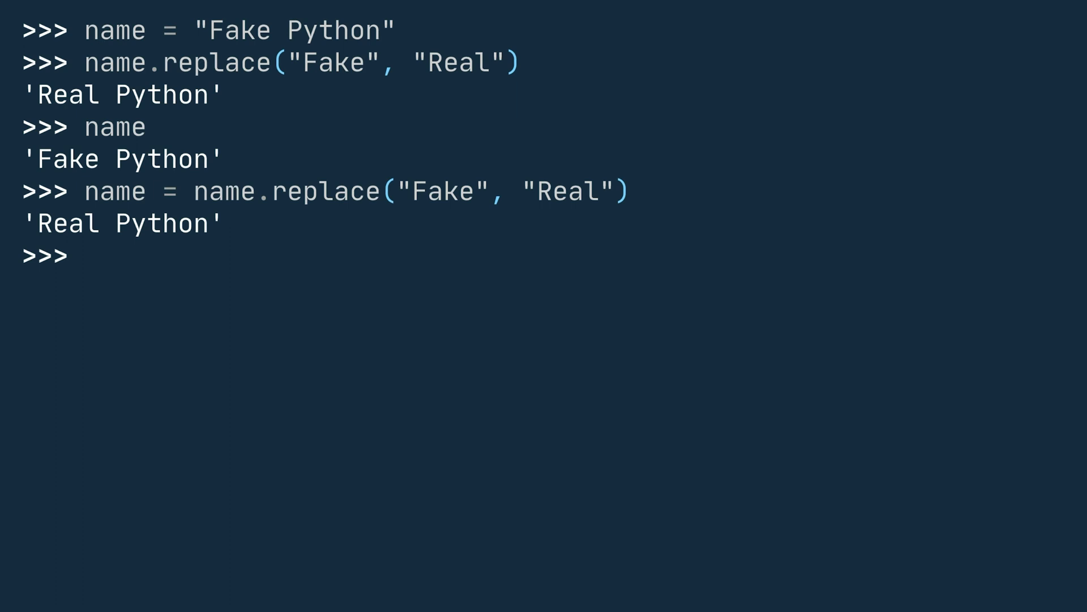
pyautogui.write('n')
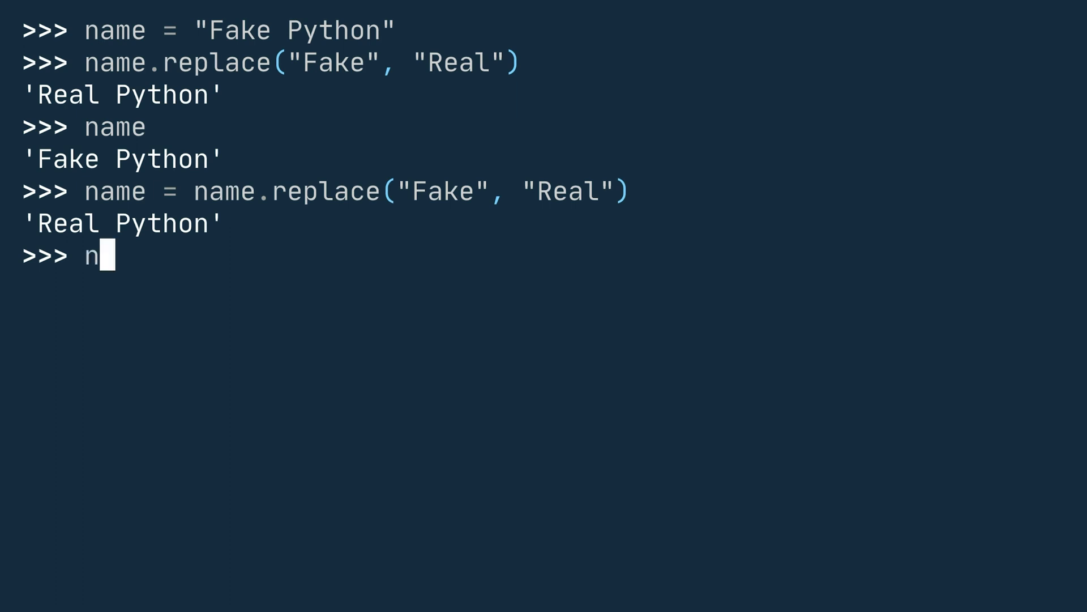
pyautogui.press('Return')
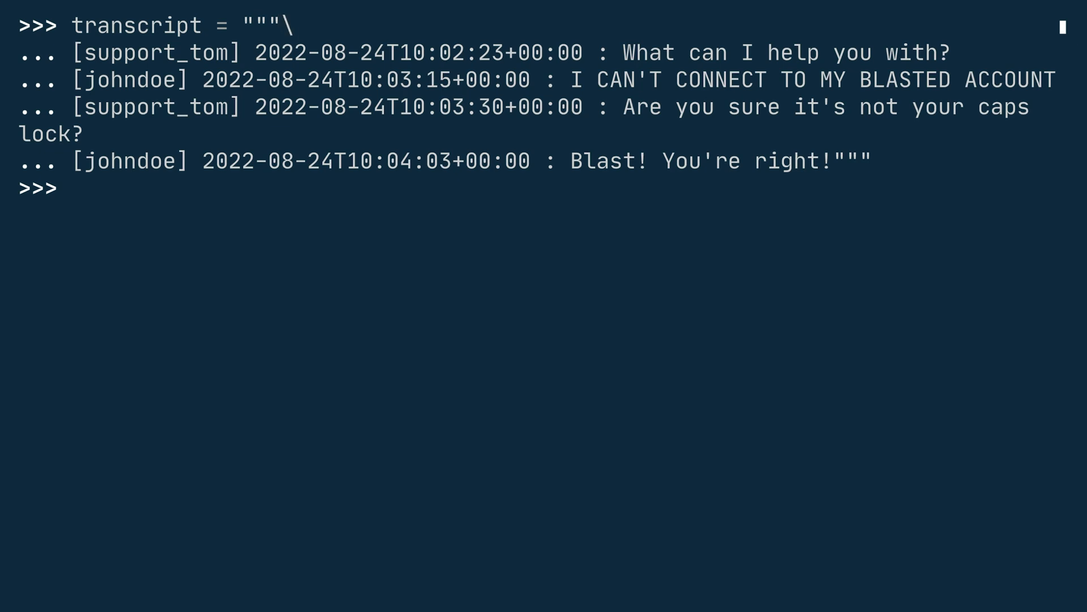
# Begin a replace call on the newly defined transcript variable.
pyautogui.write('transcript.rep')
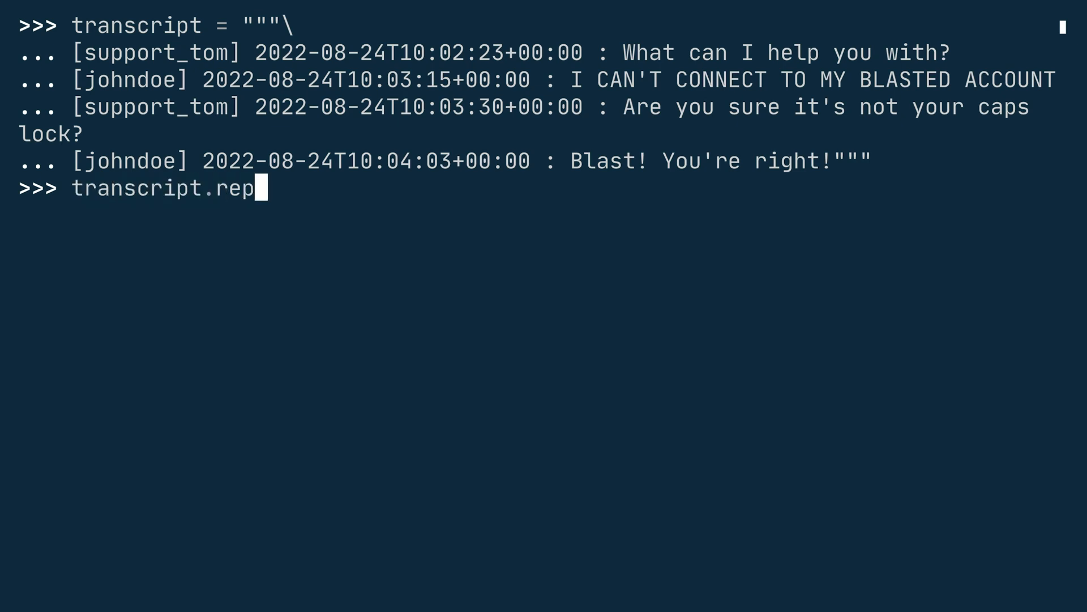
# Run transcript.replace("BLASTED", "😤") and see the chat printed with the emoji.
pyautogui.write('lace(')
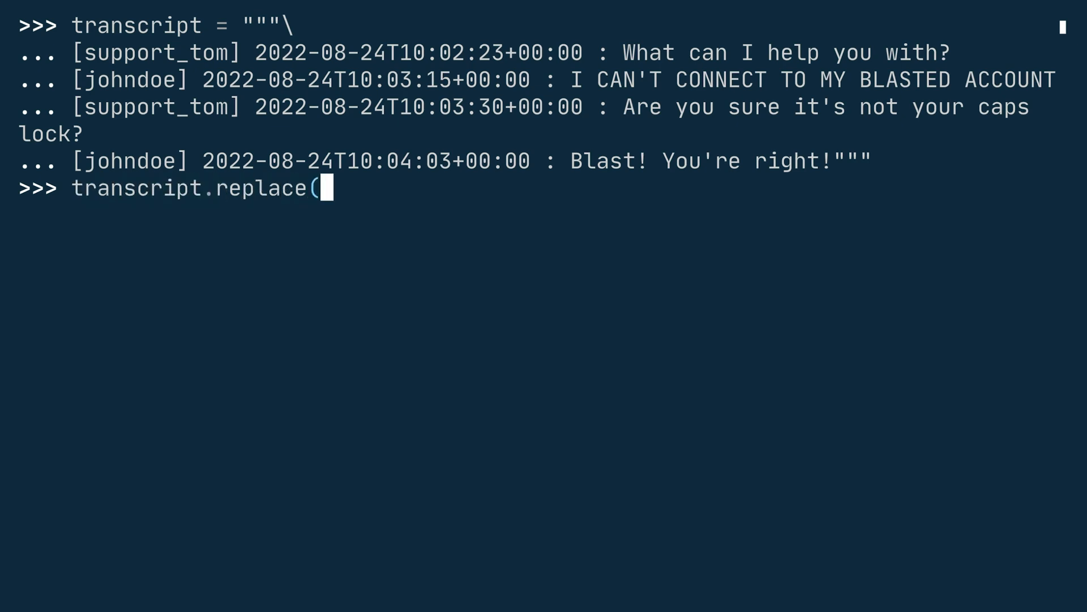
pyautogui.write('"BLASTED", "😤')
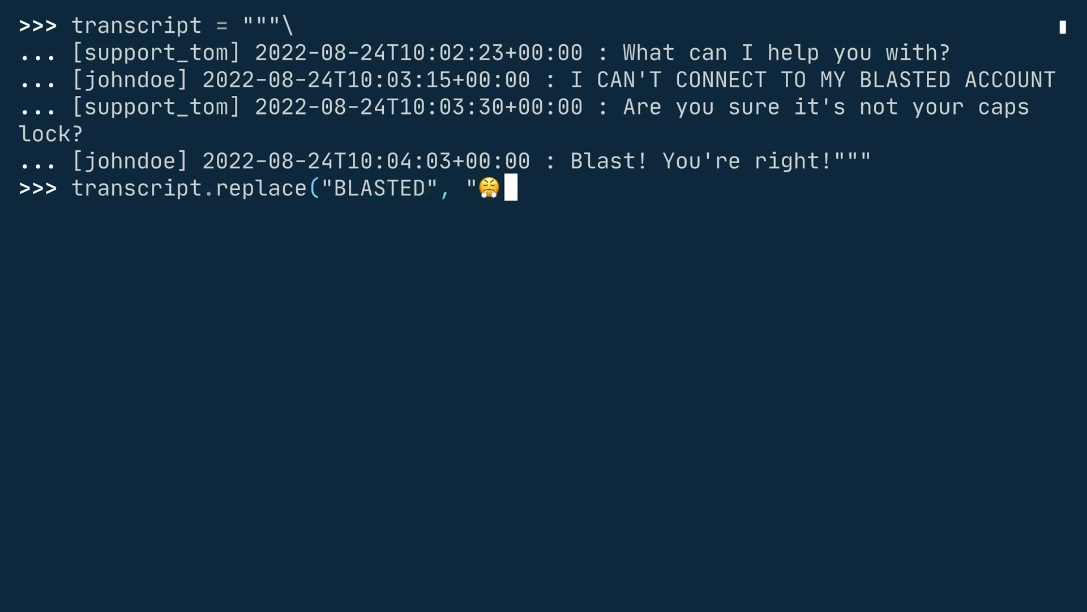
pyautogui.write('")')
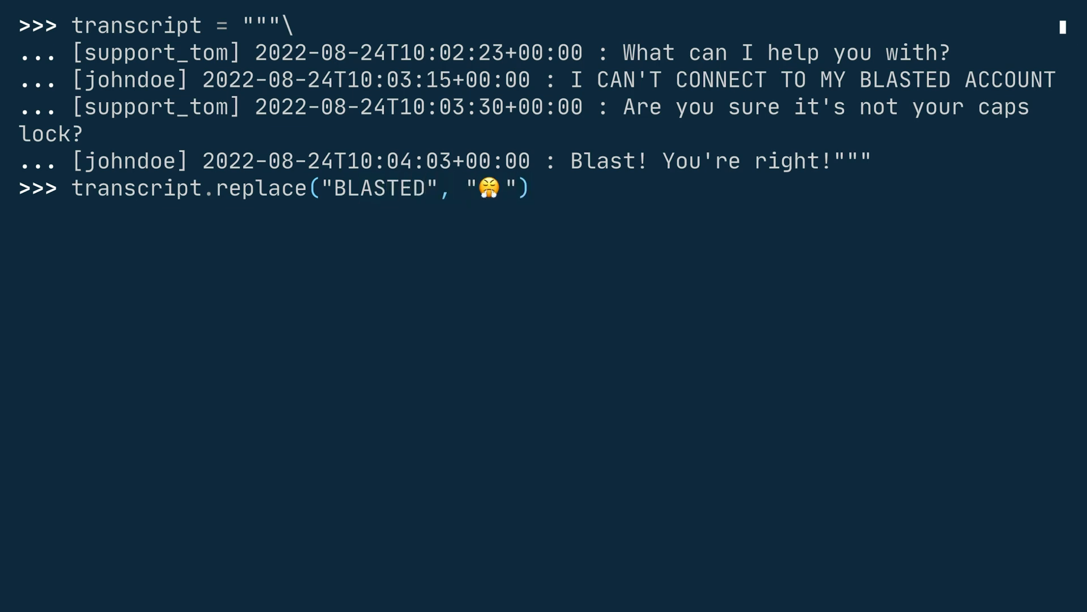
pyautogui.press('Return')
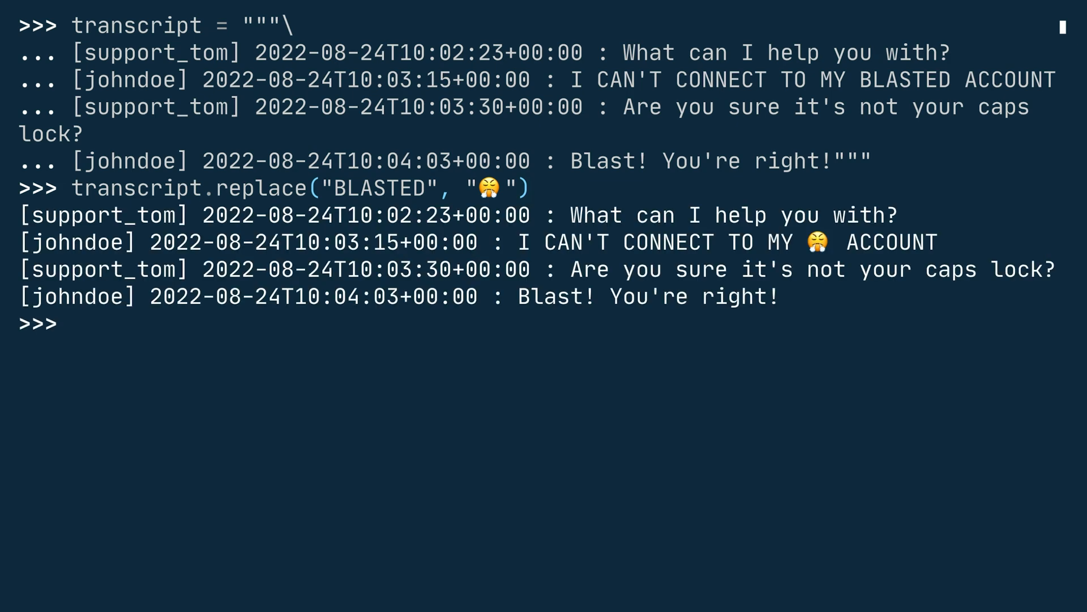
pyautogui.doubleClick(555, 295)
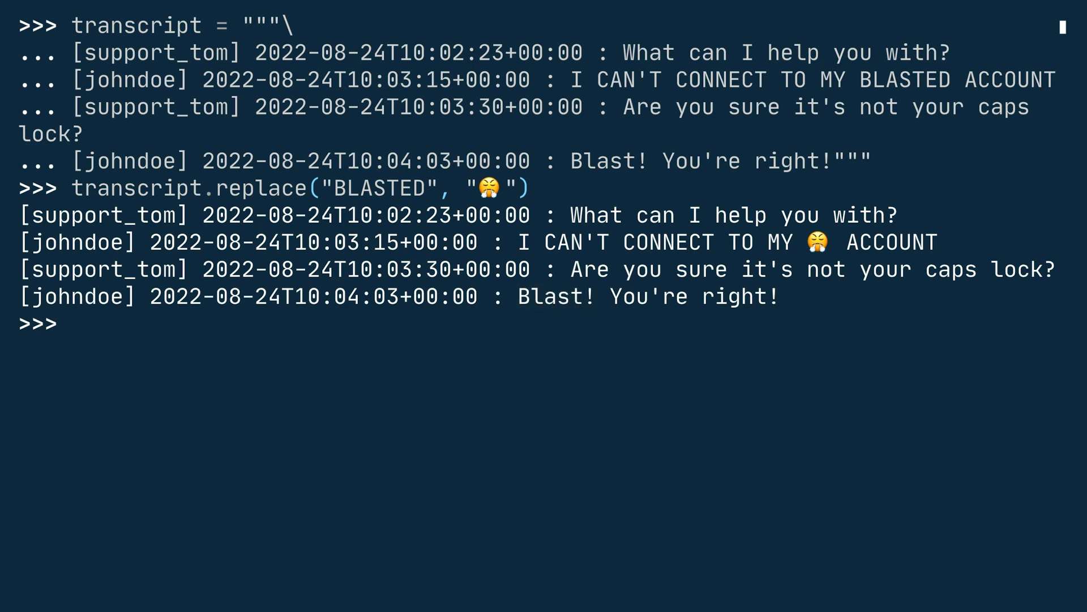
pyautogui.write('transc')
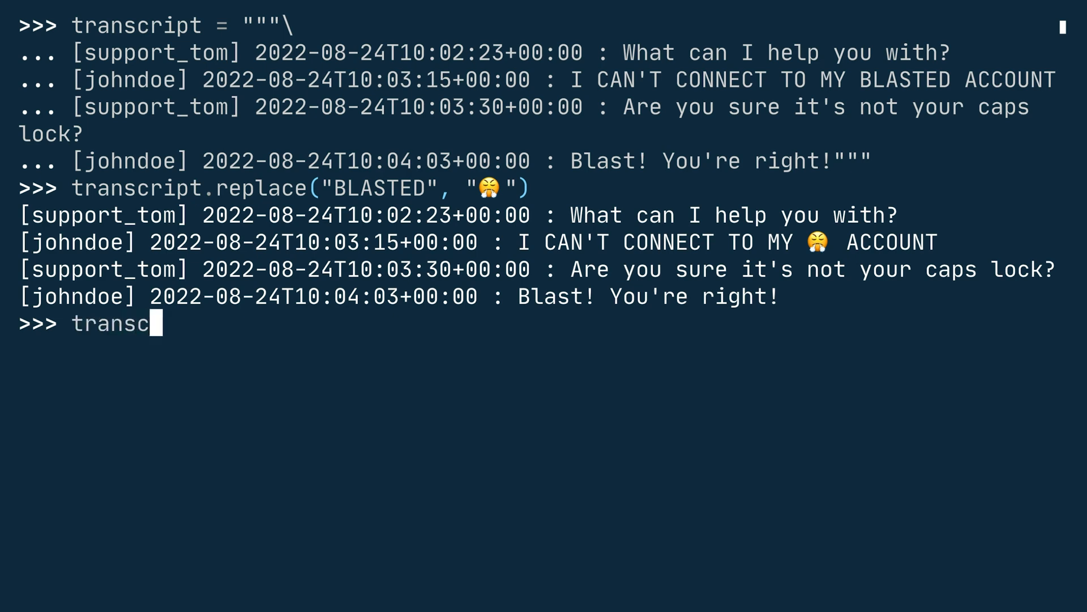
# Chain transcript.replace("BLASTED", "😤").replace("Blast", "😤") so both become the emoji.
pyautogui.write('ript.replace("B')
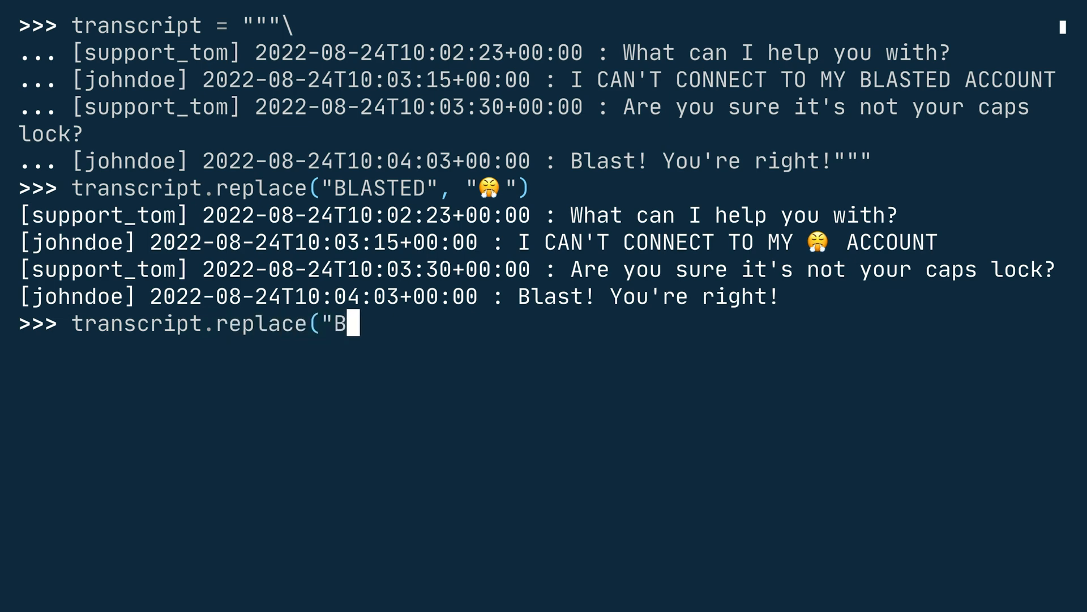
pyautogui.write('LASTED", "😤").repla')
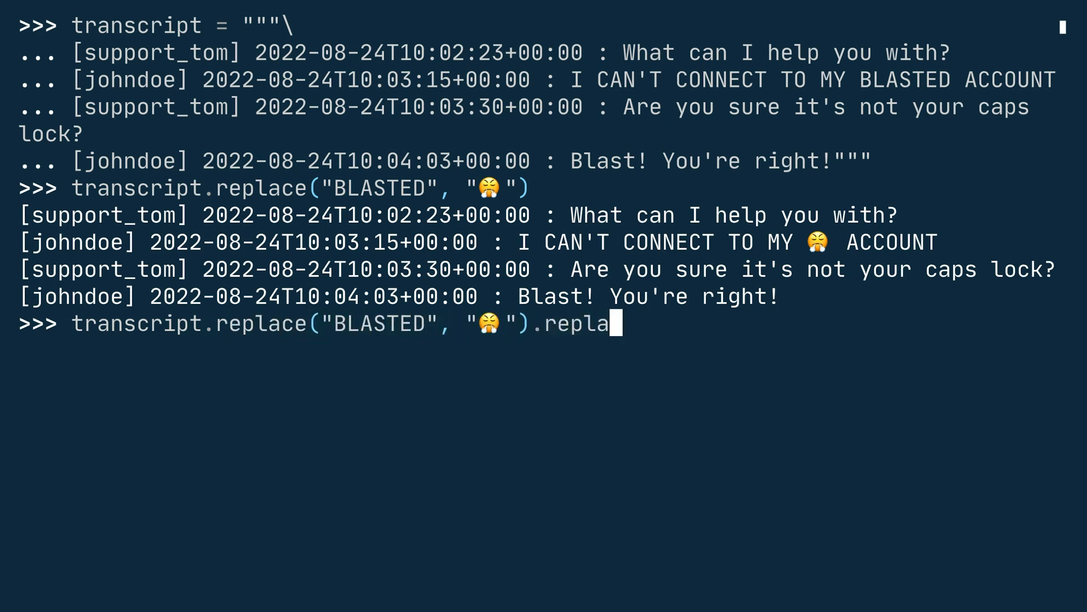
pyautogui.write('ce("Blast"')
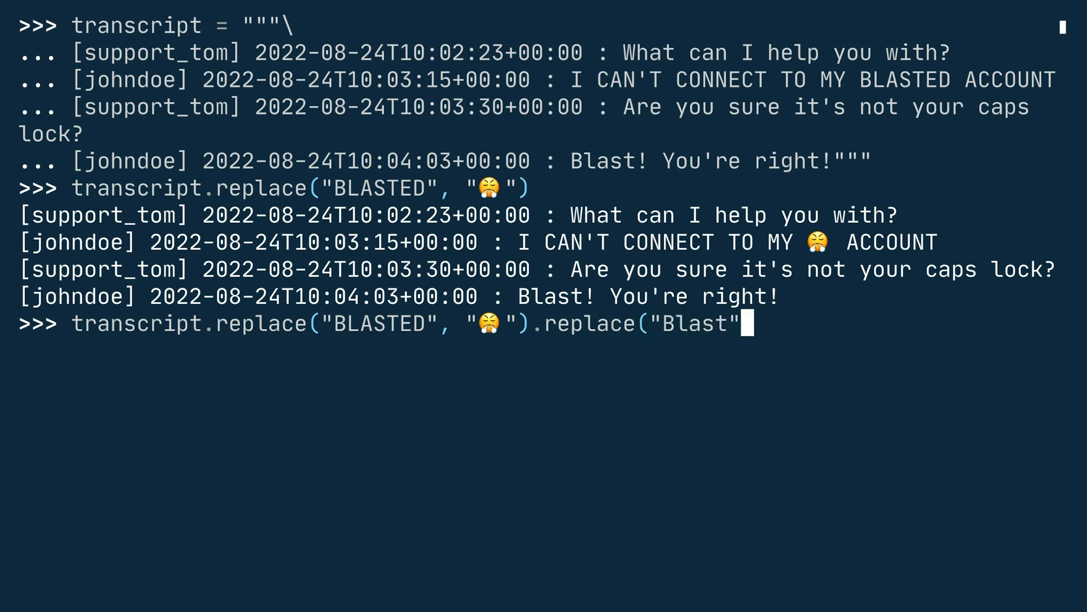
pyautogui.write(', "😤")')
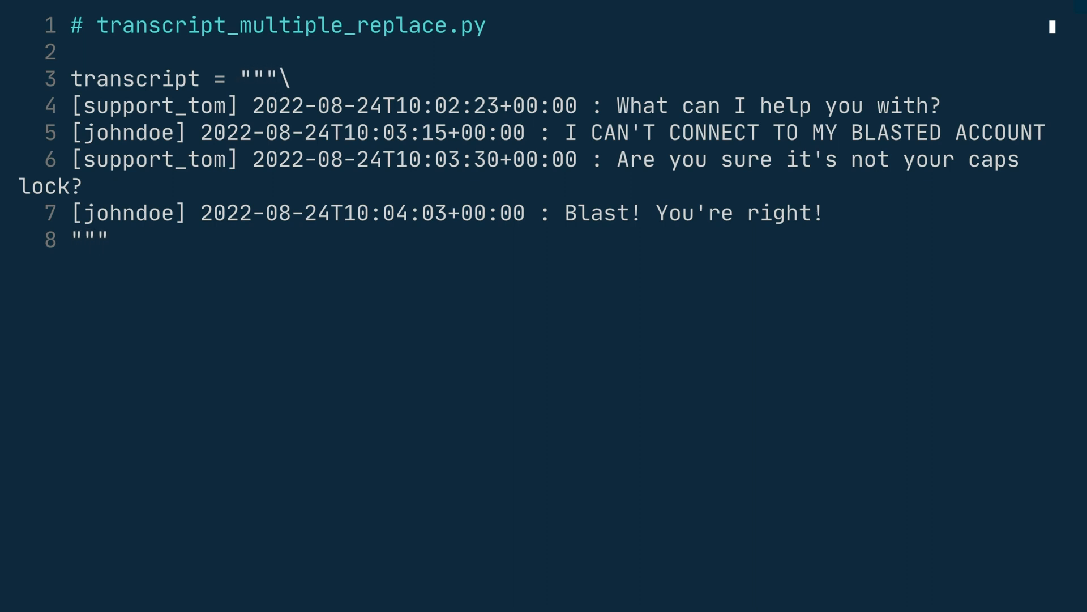
# Start the replacements list with ("BLASTED", "😤"), ("Blast", "😤") and ("2022-08-24T", "").
pyautogui.write('replacements = [')
pyautogui.write('("')
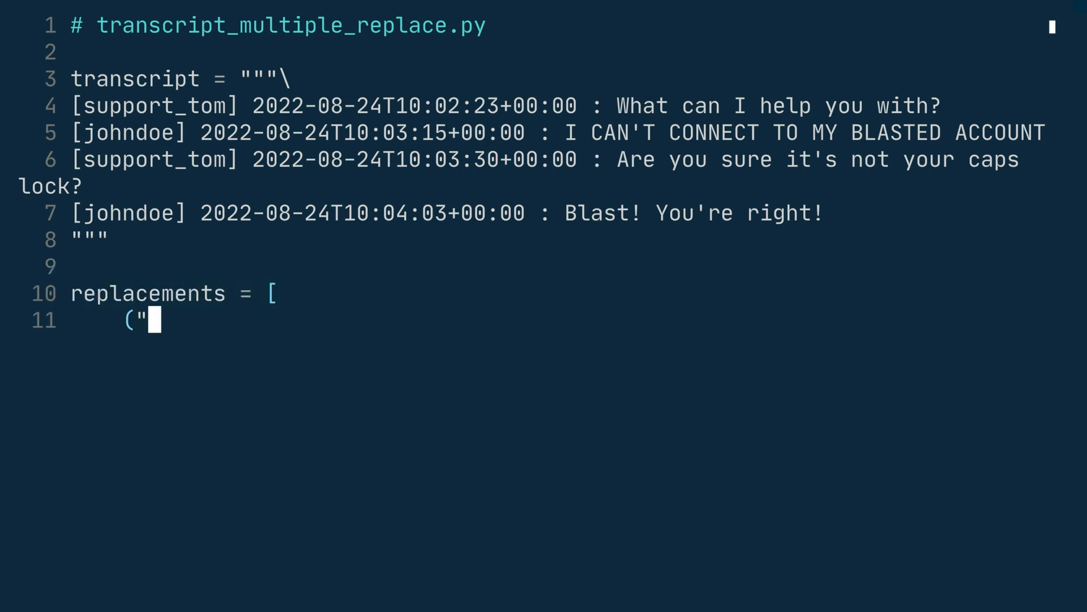
pyautogui.write('BLASTED", "😤"),')
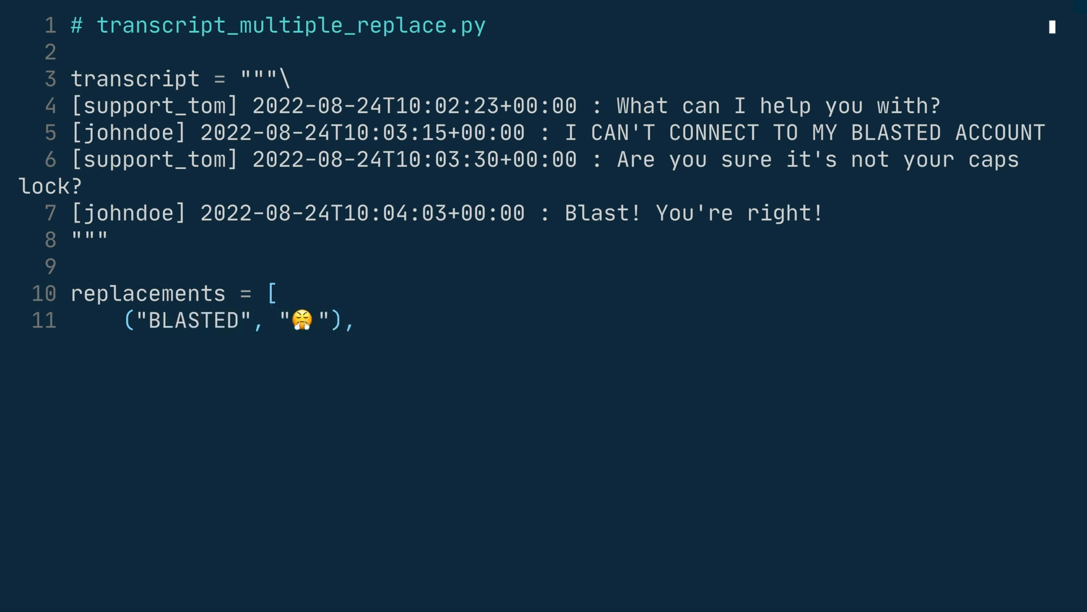
pyautogui.write('("Blast", "😤')
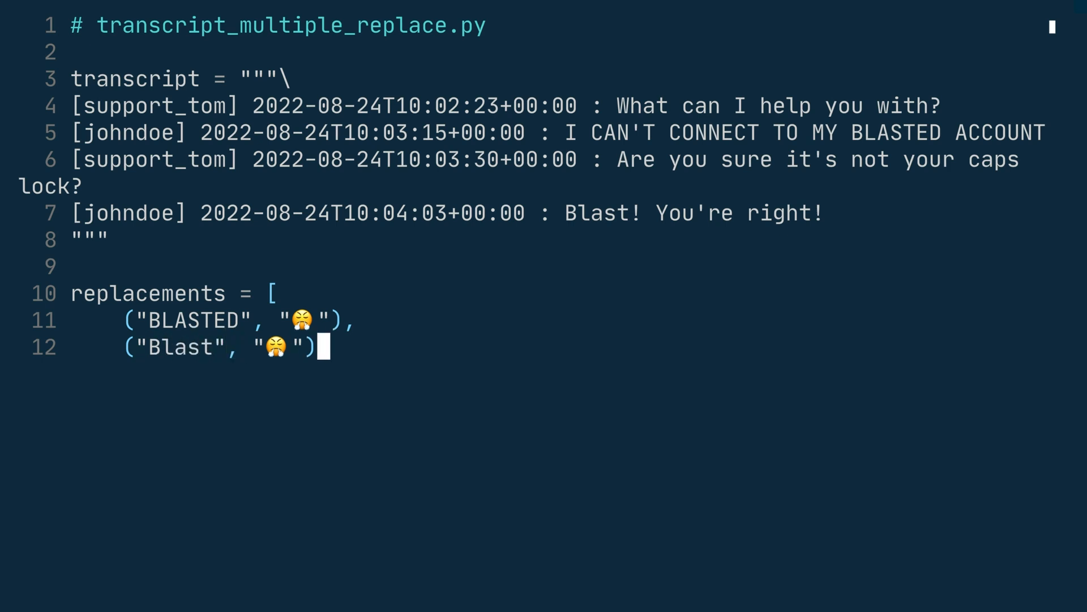
pyautogui.write(',')
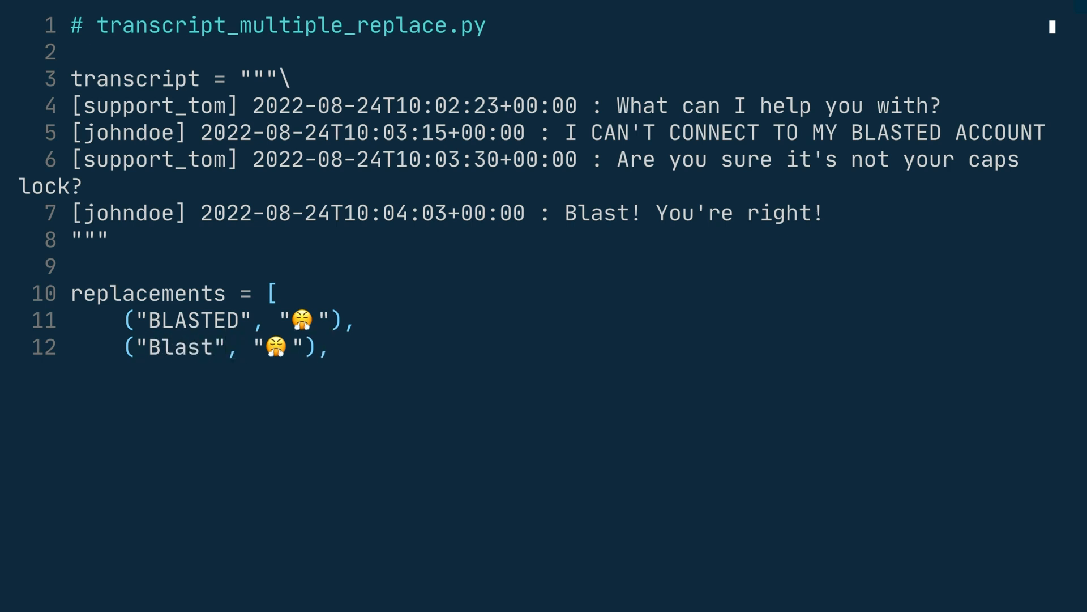
pyautogui.write('(')
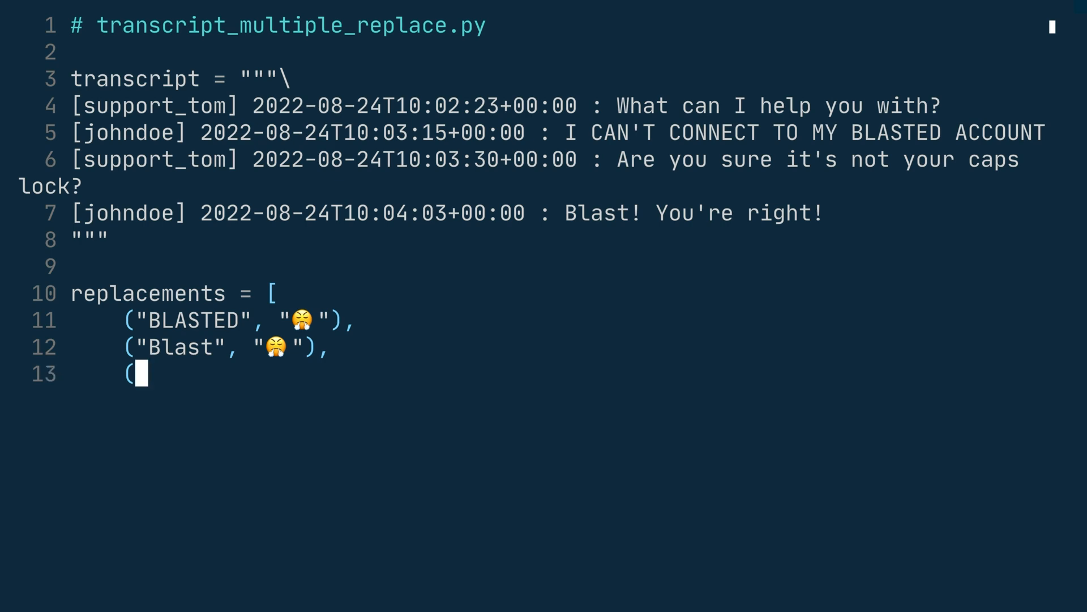
pyautogui.write('"2')
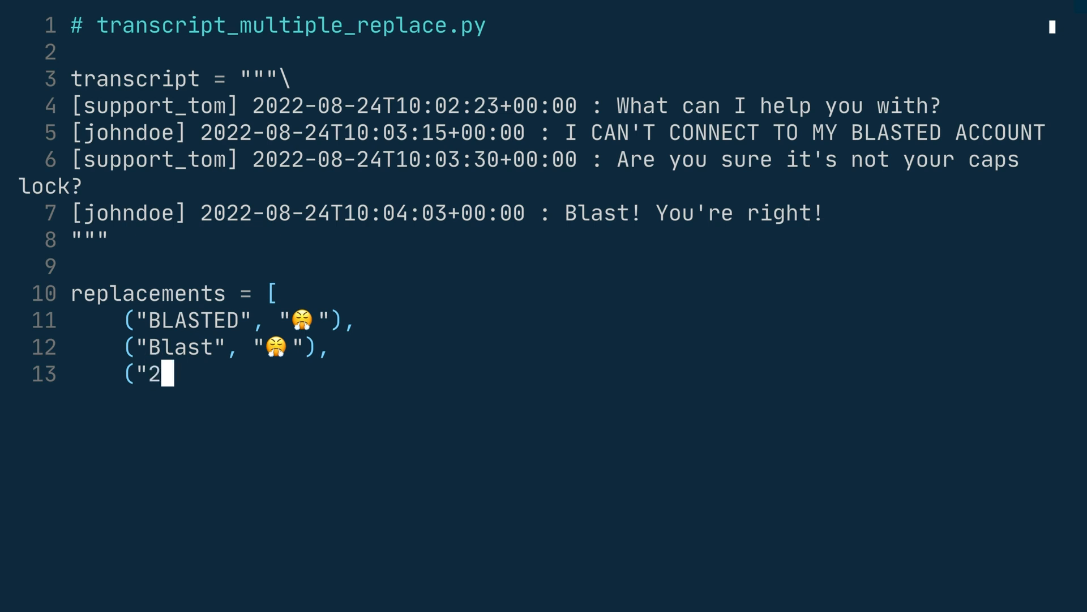
pyautogui.write('022-')
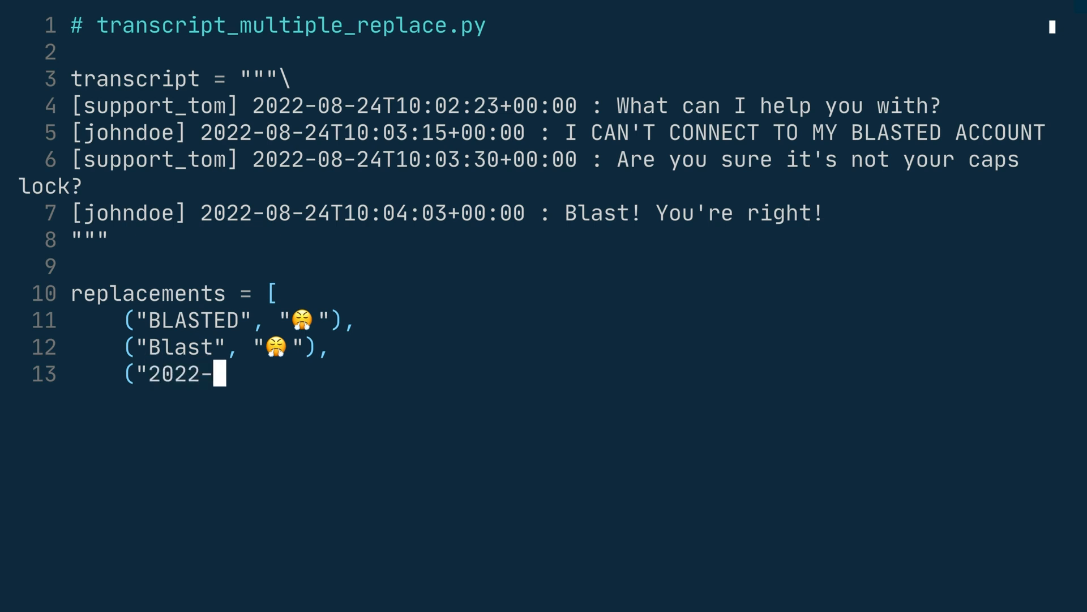
pyautogui.write('08-2')
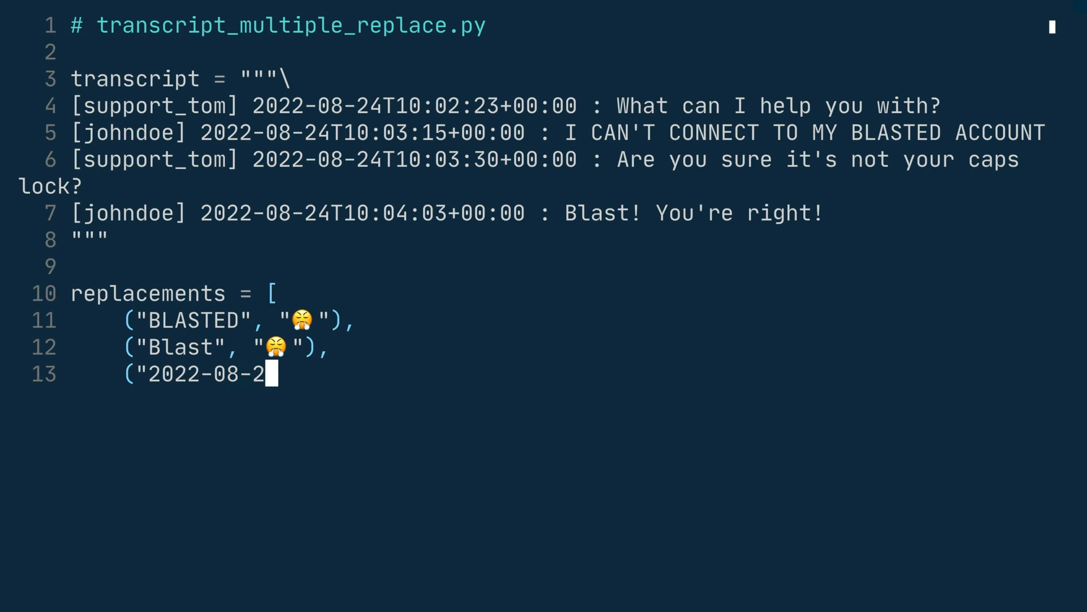
pyautogui.write('4T')
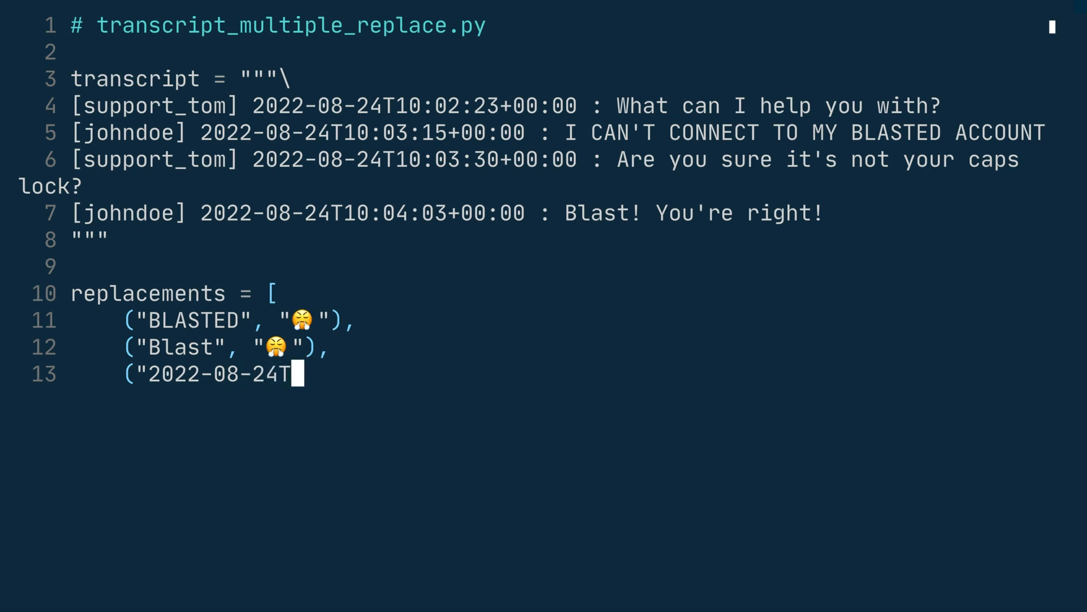
pyautogui.write('", ""')
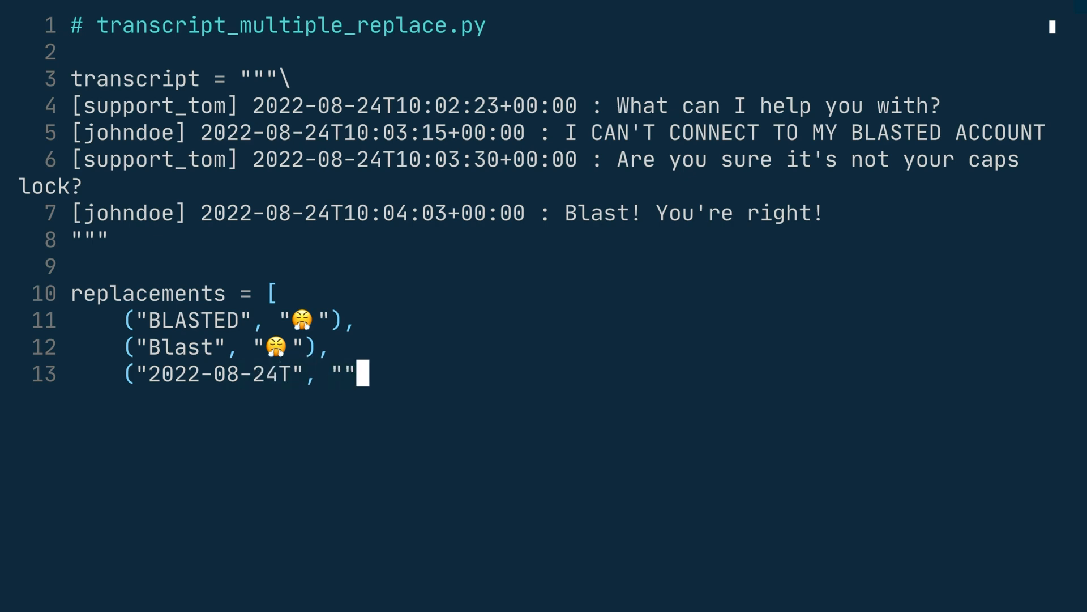
pyautogui.write('),')
pyautogui.write('("+00')
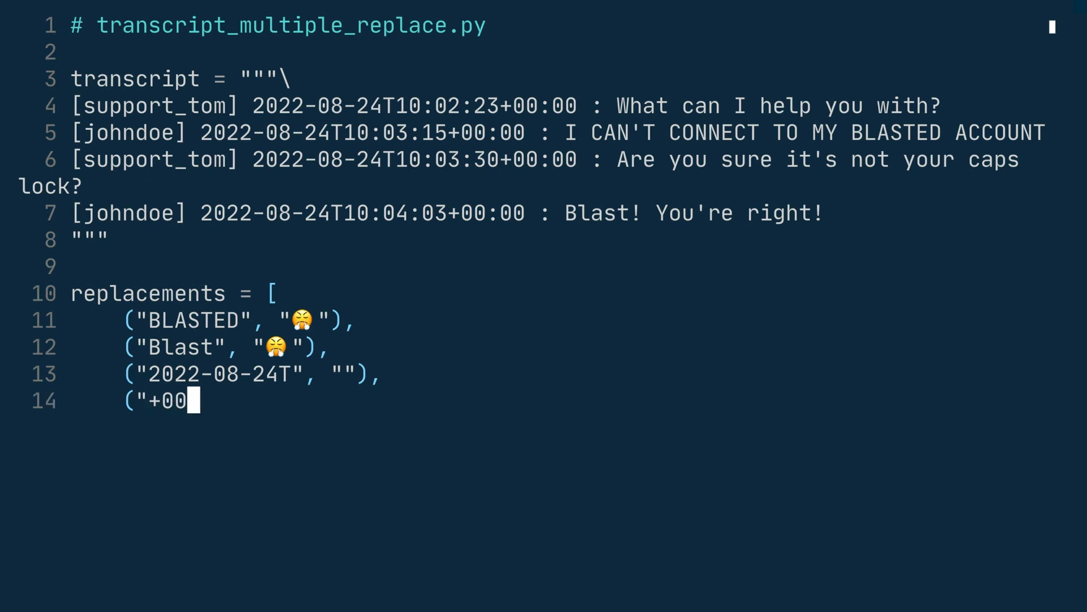
# Add ("+00:00", ""), ("[support_tom]", "Agent "), ("[johndoe]", "Client") and close the list.
pyautogui.write(':00",')
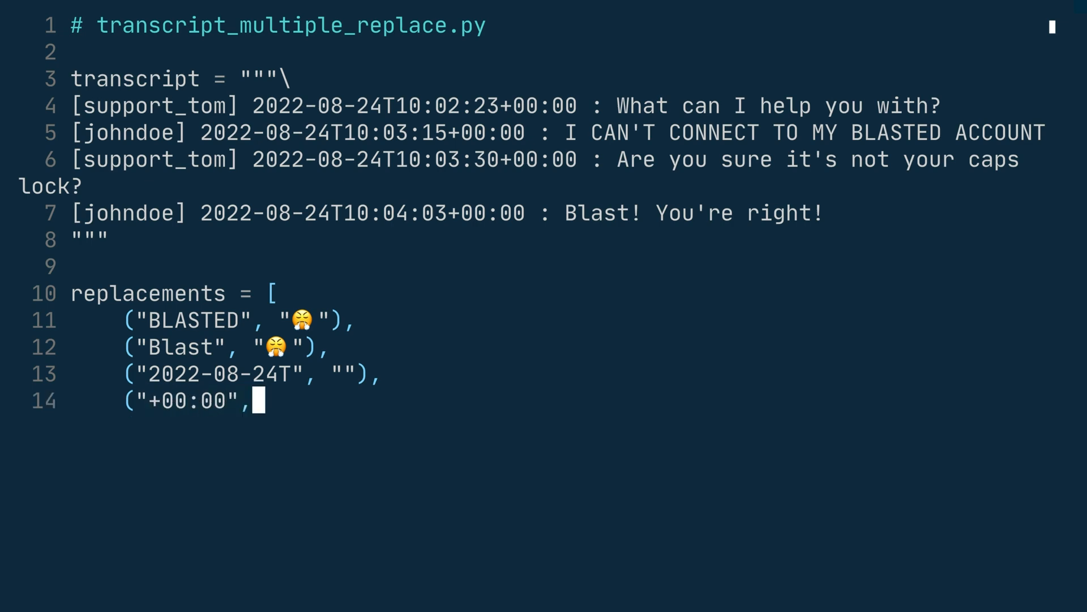
pyautogui.write('""),')
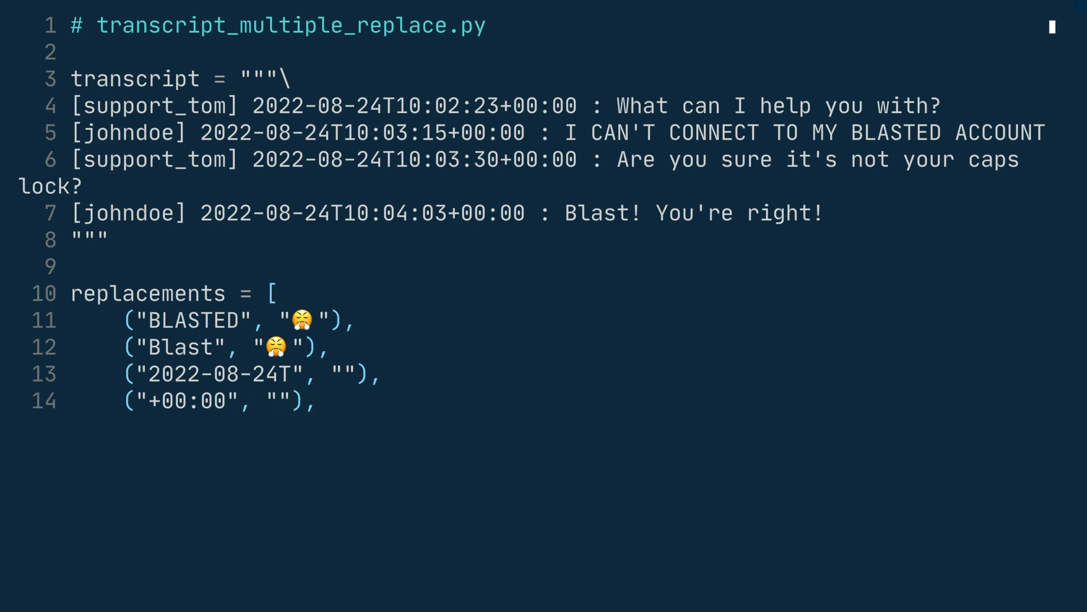
pyautogui.write('("[supp')
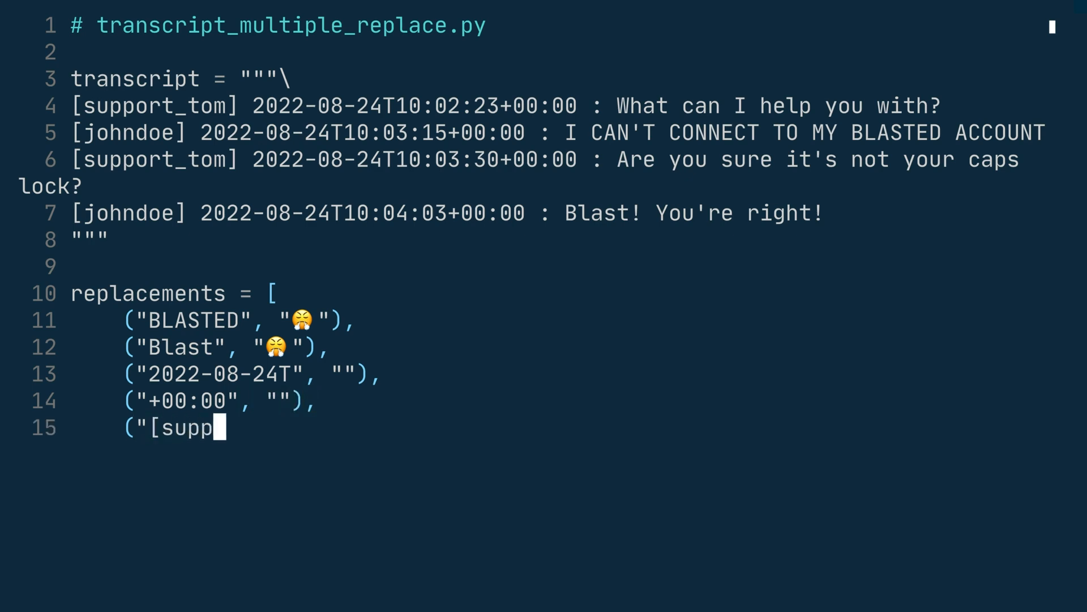
pyautogui.write('ort_tom]", "')
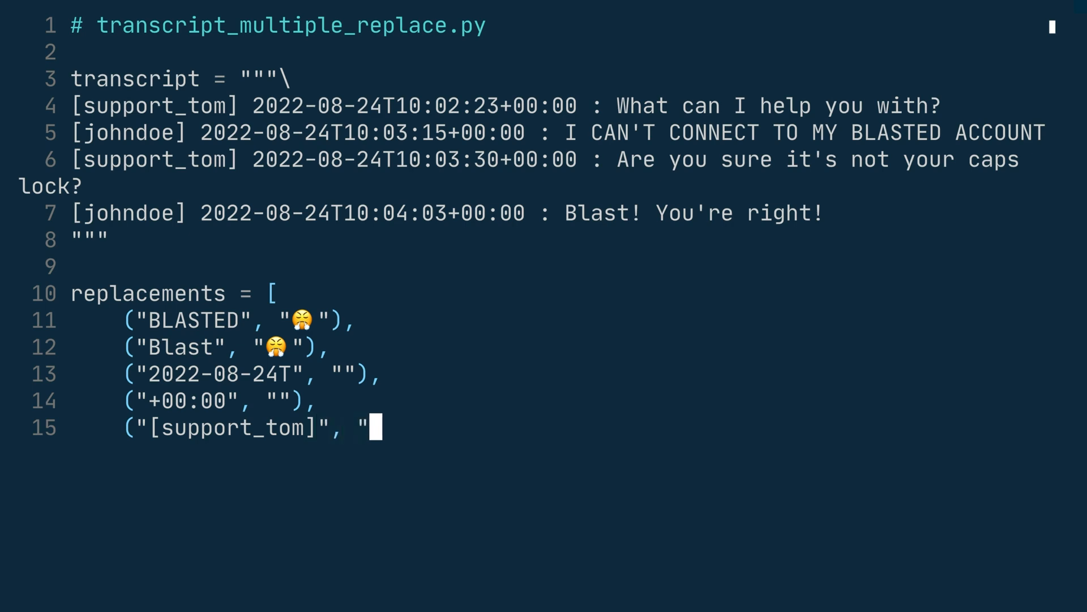
pyautogui.write('Agent "),')
pyautogui.write('("[')
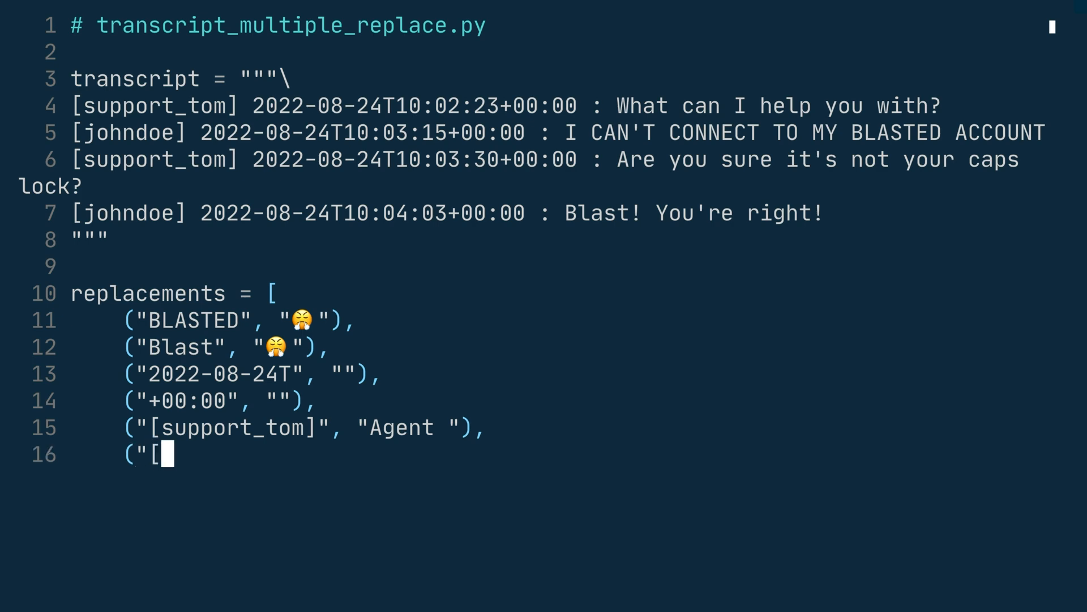
pyautogui.write('johndoe]",')
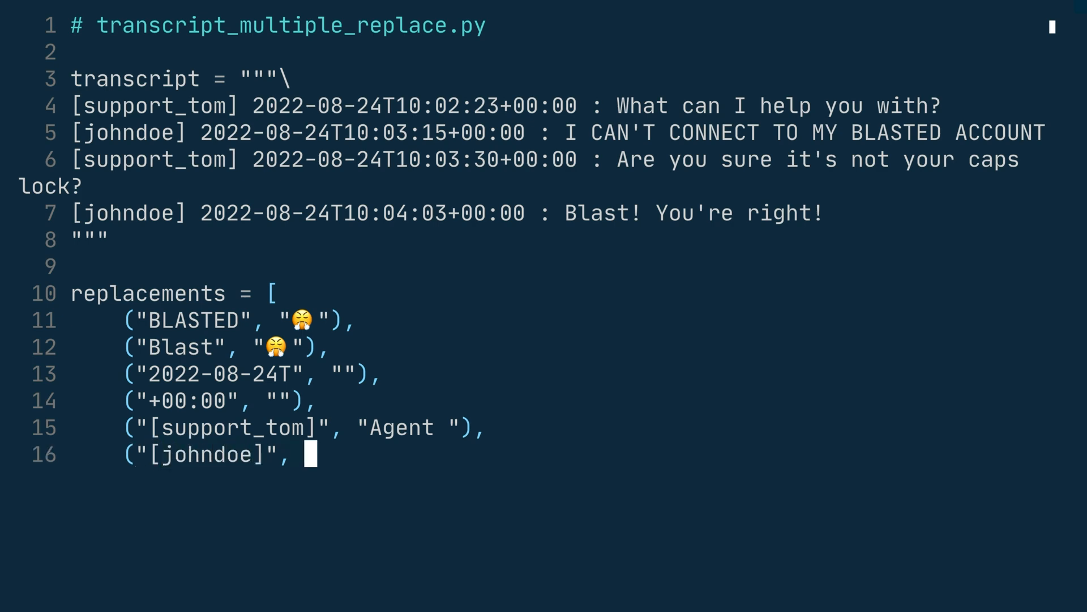
pyautogui.write('"Client"),')
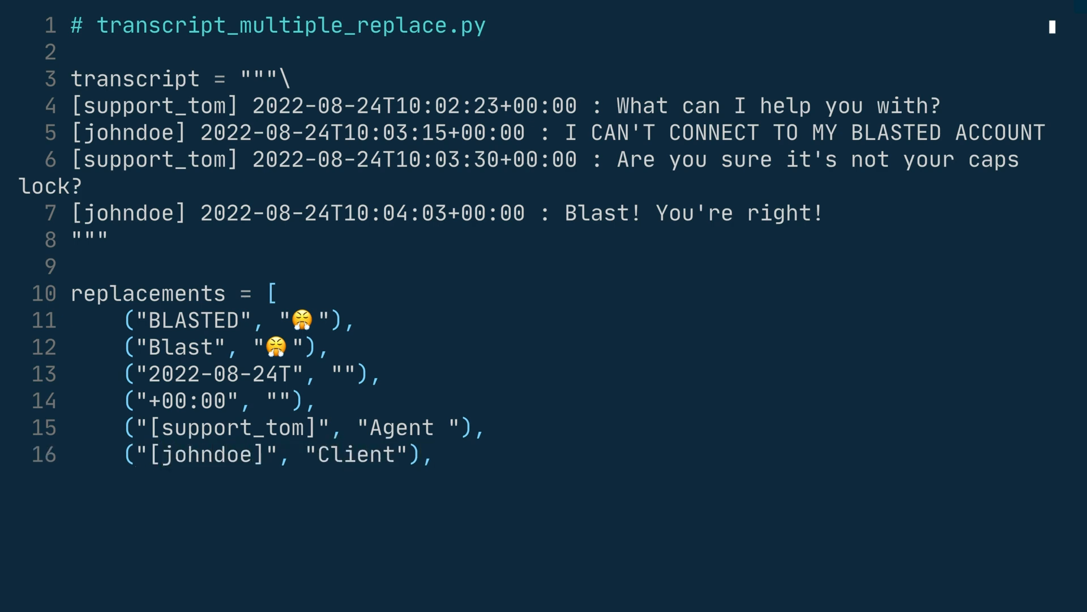
pyautogui.write(']')
pyautogui.write('for old,')
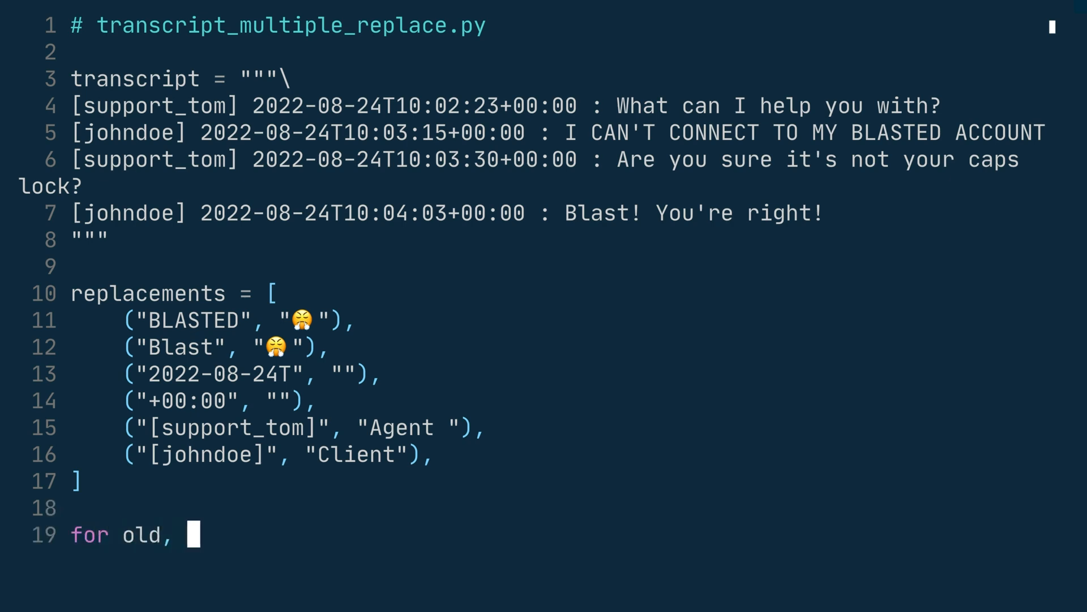
# Write the loop doing transcript = transcript.replace(old, new) per pair, then print(transcript).
pyautogui.write('new in replace')
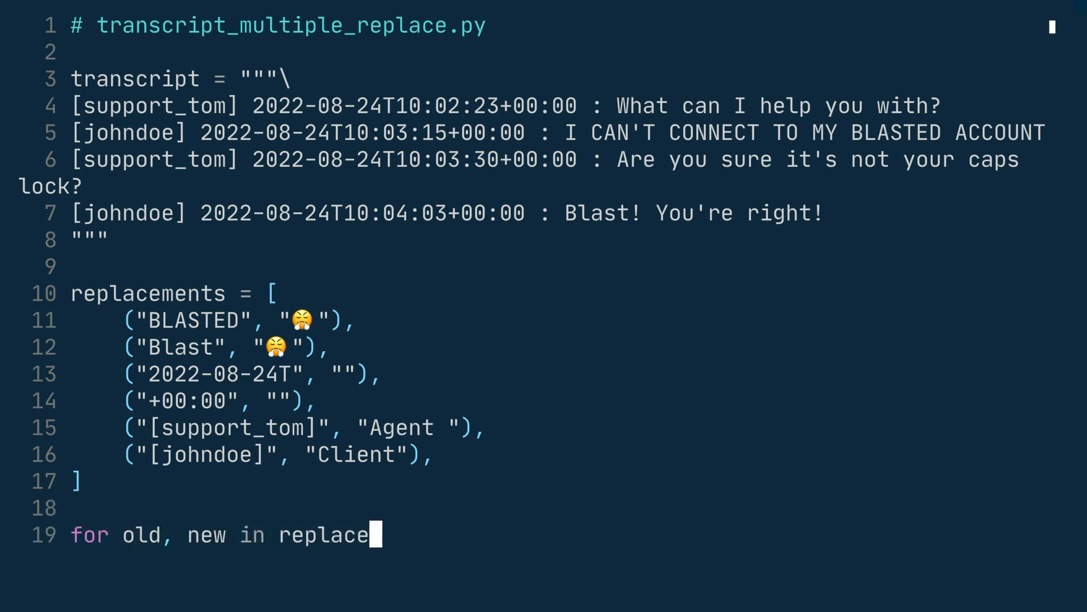
pyautogui.write('ments:')
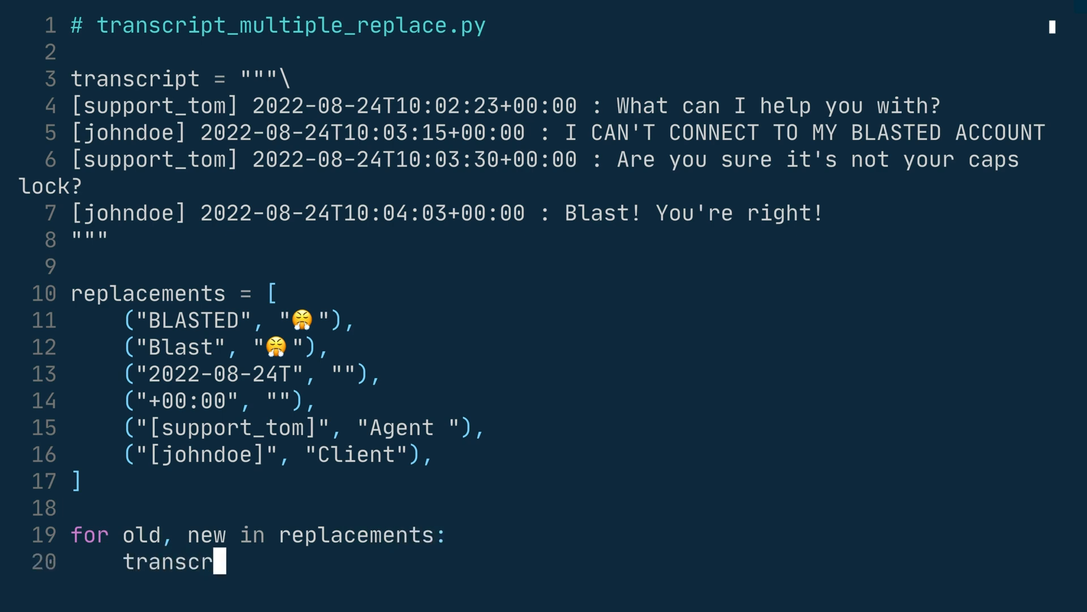
pyautogui.write('ipt = transcrip')
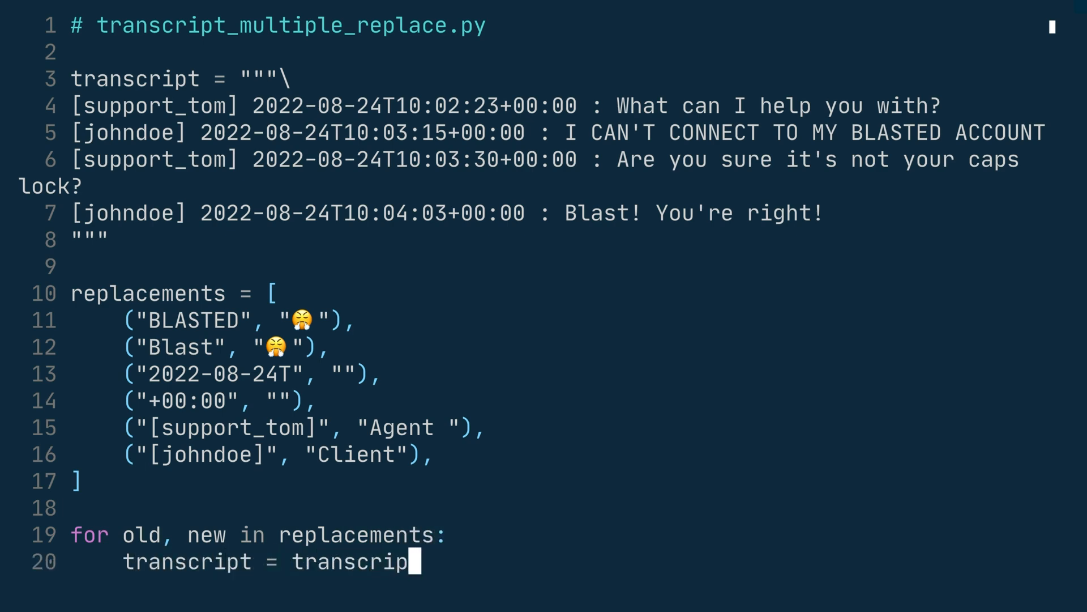
pyautogui.write('.replace(old')
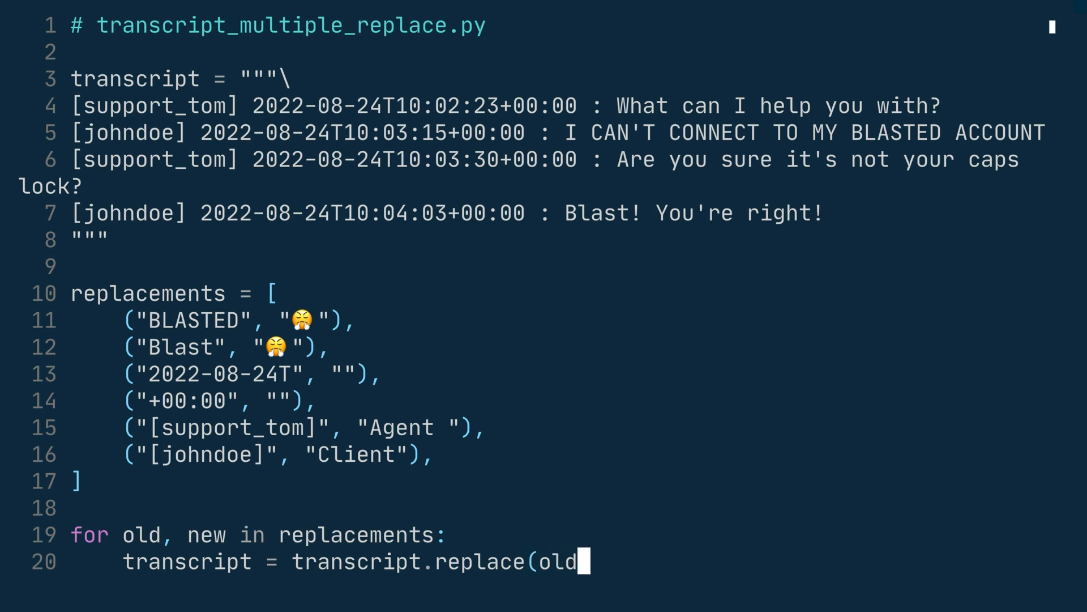
pyautogui.write(', new)')
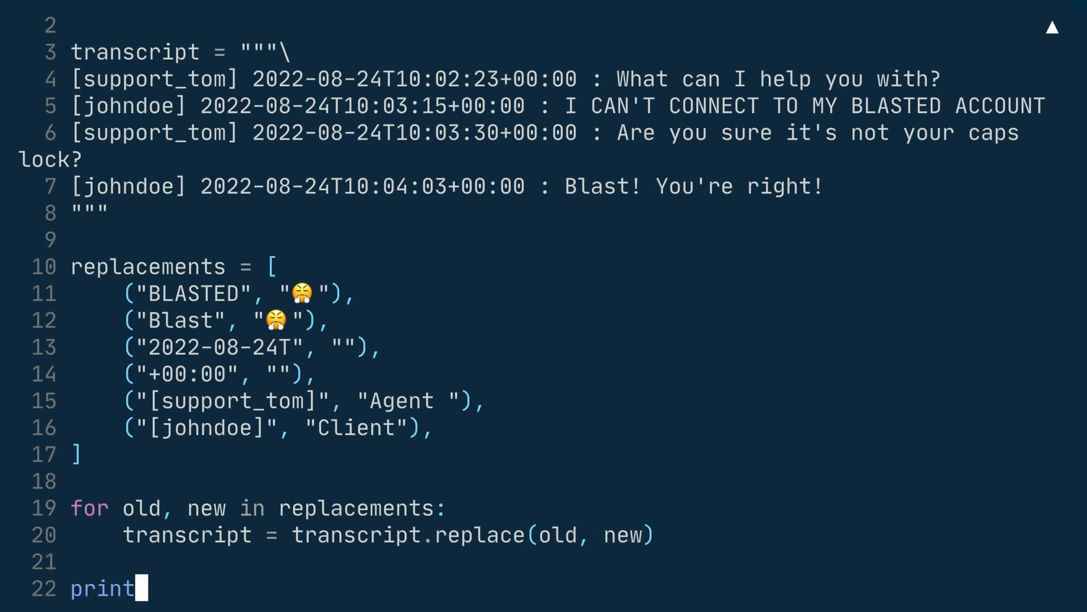
pyautogui.write('(transcript)')
pyautogui.write('python')
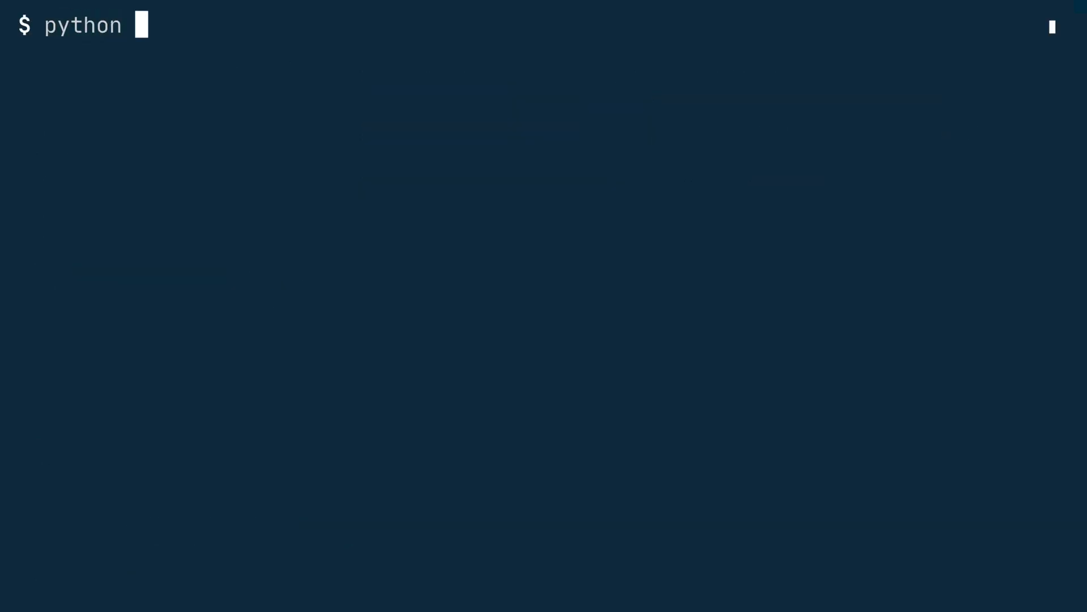
# Run python transcript_multiple_replace.py to print the cleaned Agent/Client transcript with emoji.
pyautogui.write('transcript')
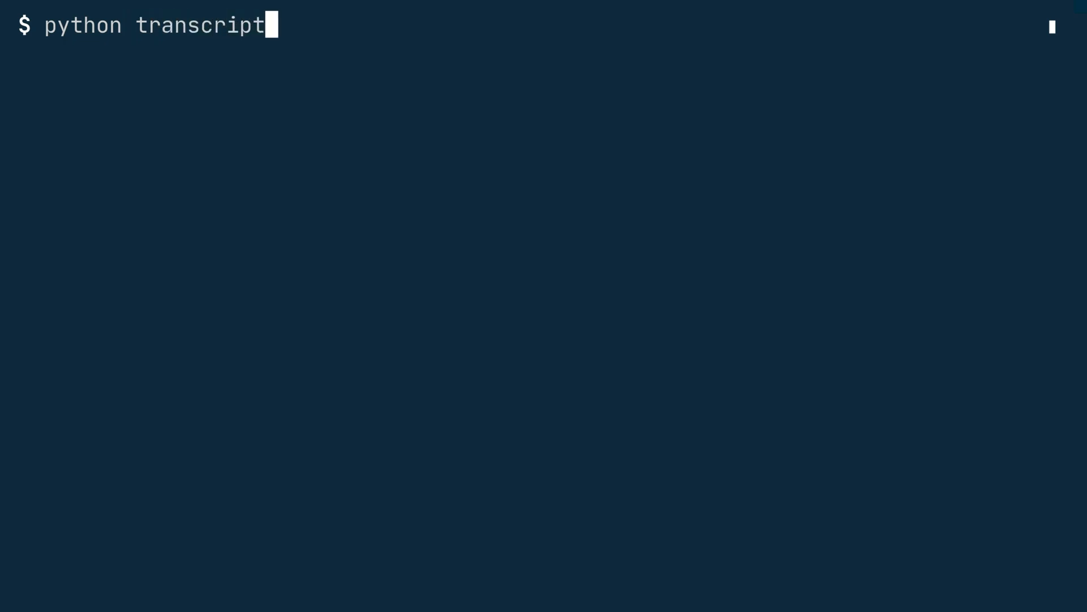
pyautogui.write('_multiple_repl')
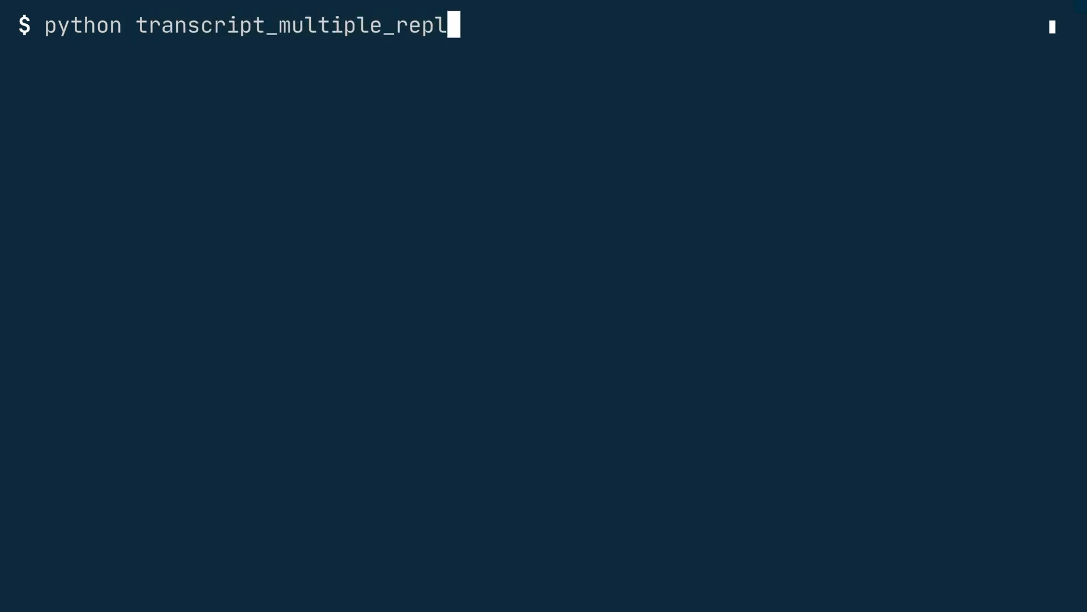
pyautogui.press('Return')
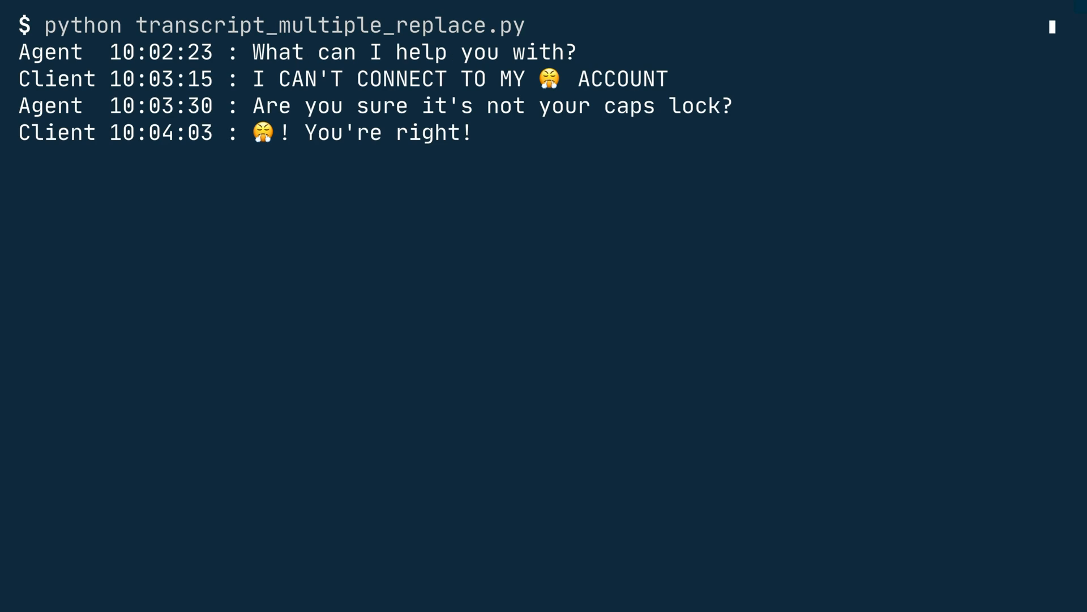